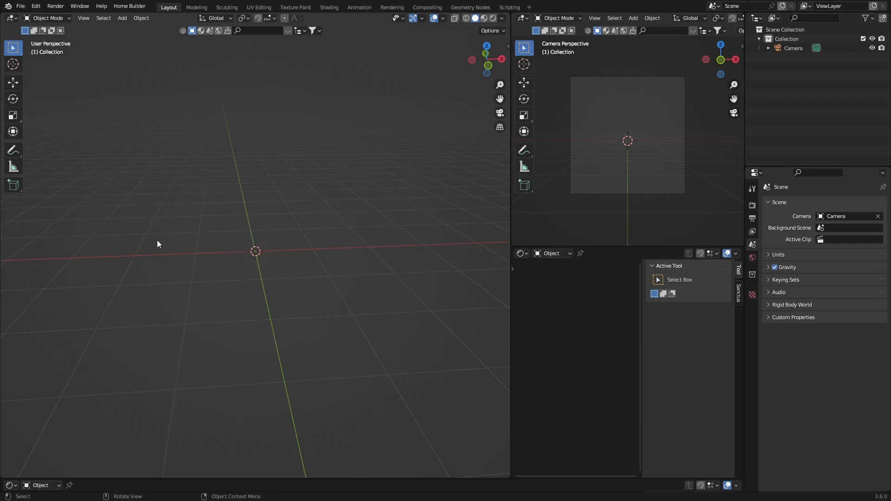
mouse_move(143, 271)
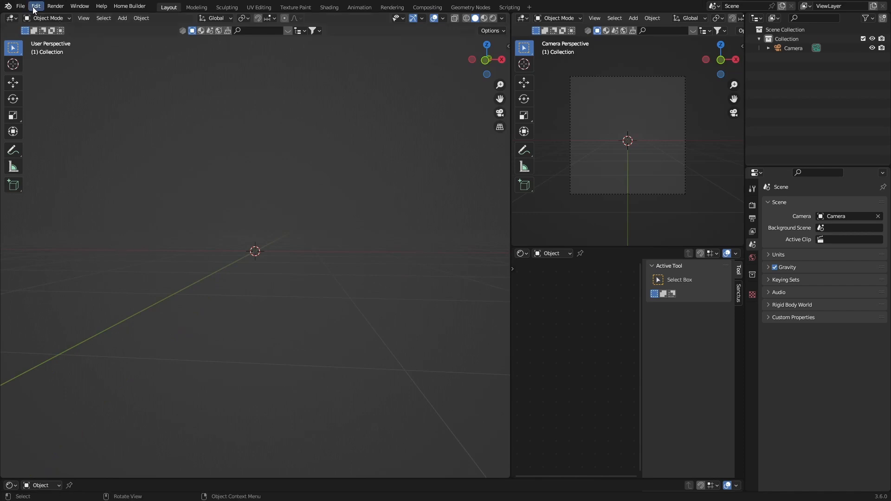
Enable the A.N.T. Landscape add-on, found by searching 'lan' in Preferences
left_click(36, 5)
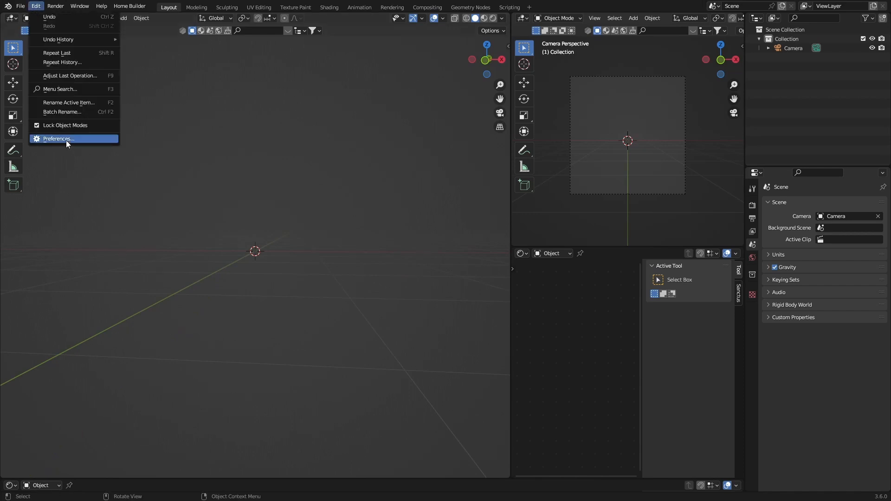
left_click(57, 139)
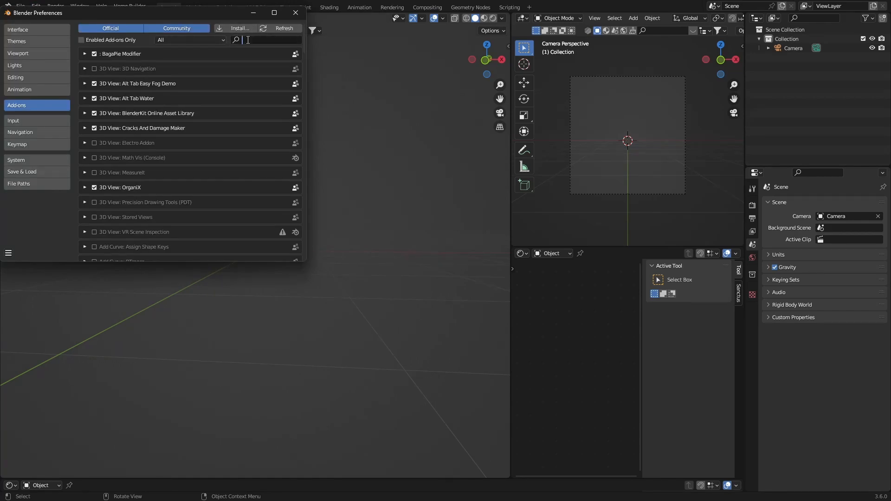
type("lan")
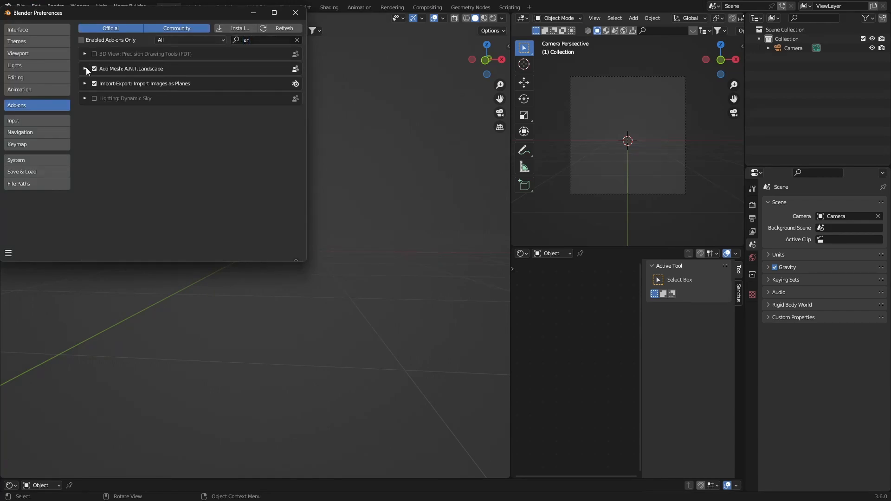
left_click(86, 69)
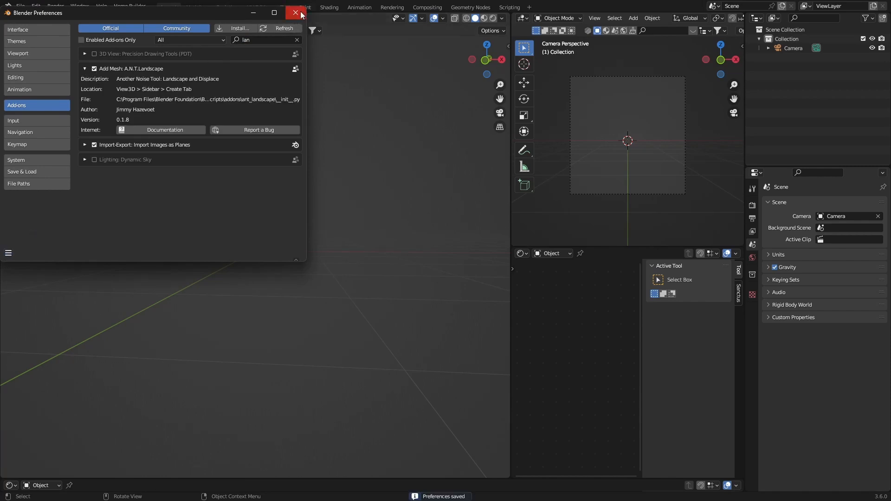
left_click(293, 13)
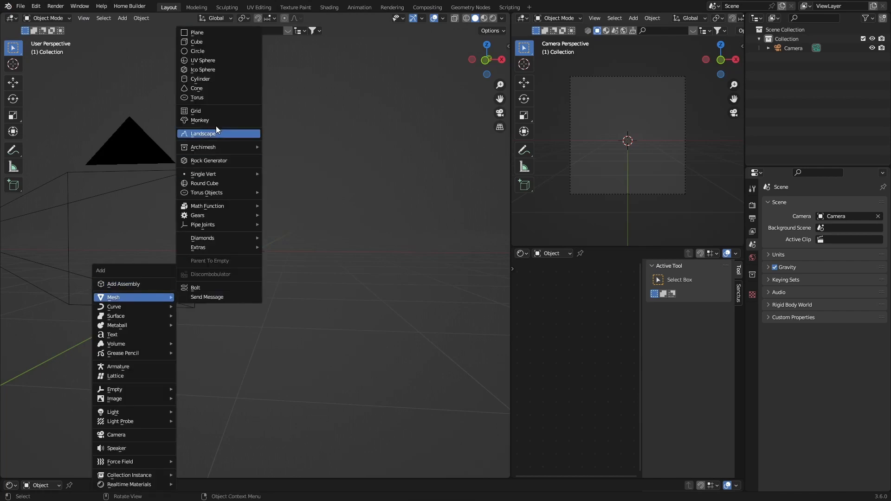
Add a Landscape mesh from the 'lakes 2' preset and try new random seeds
left_click(204, 133)
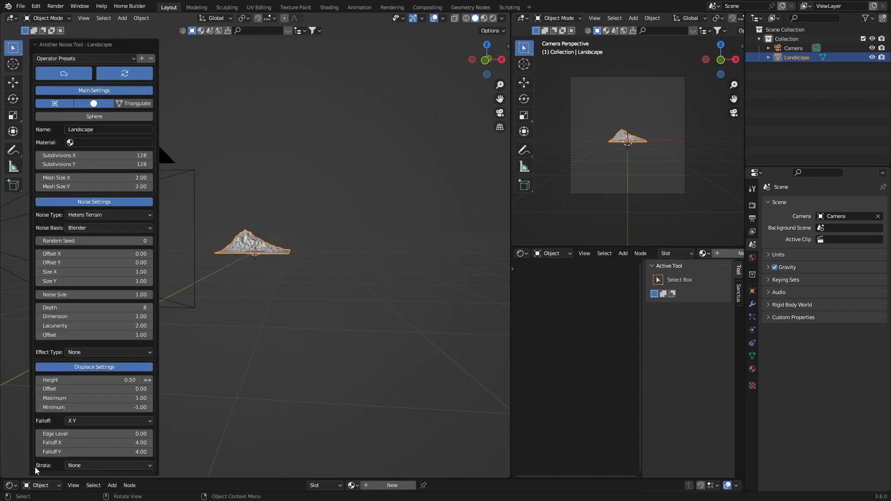
left_click(85, 58)
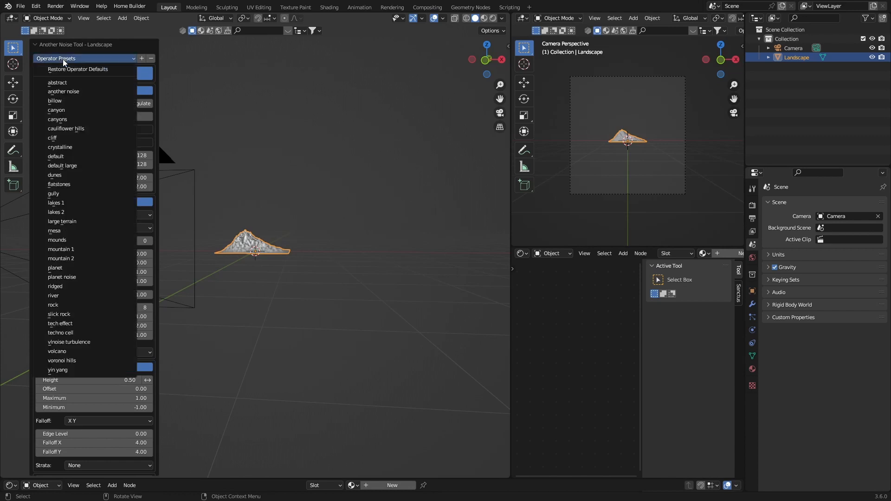
mouse_move(56, 213)
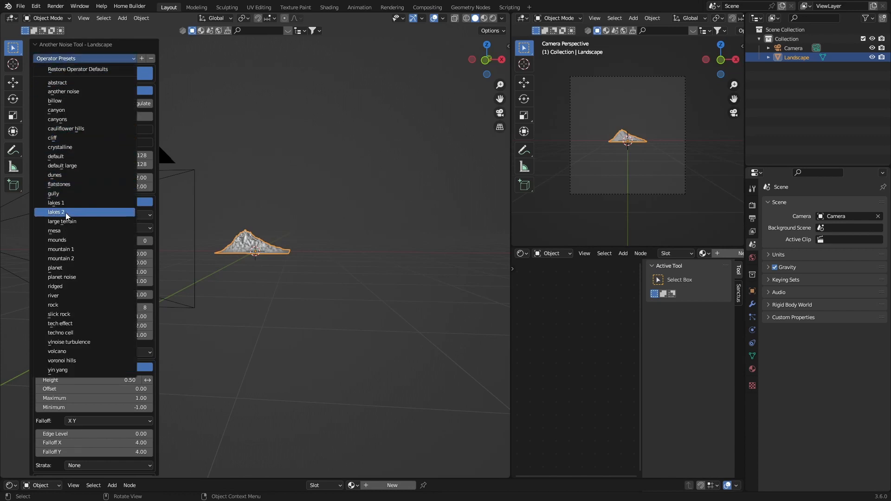
left_click(56, 212)
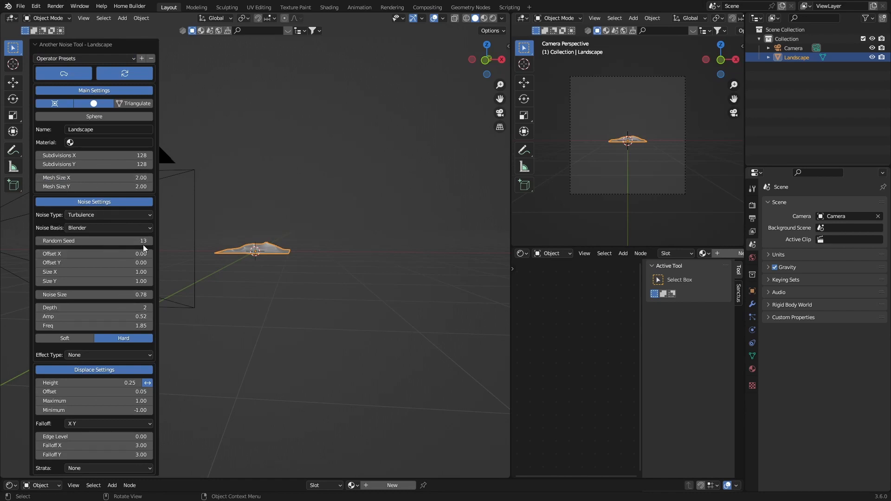
left_click(148, 241)
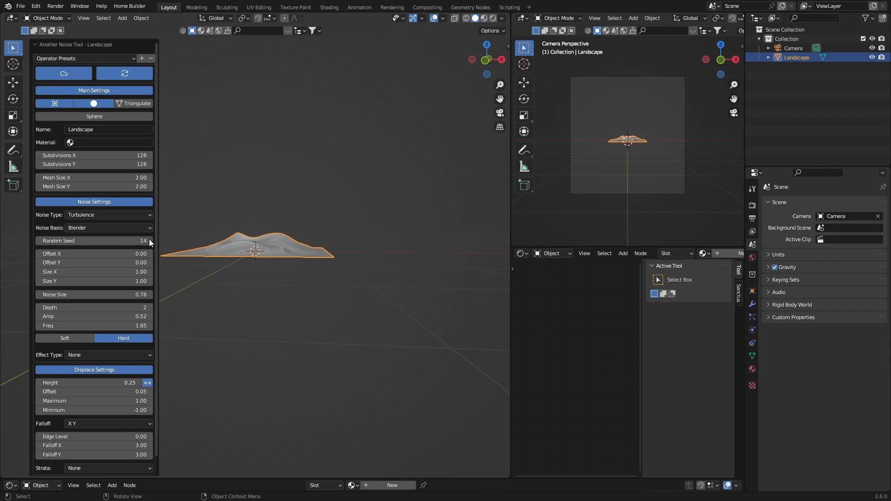
left_click(148, 241)
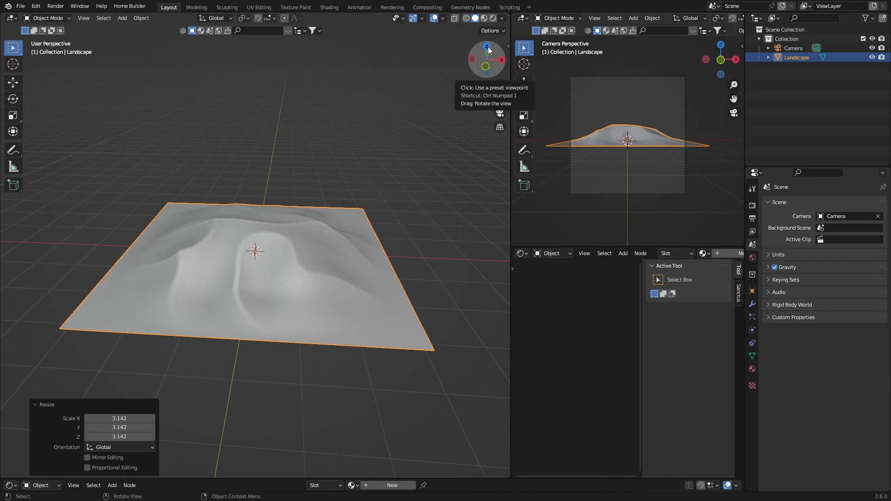
Inspect the 3.142-scaled landscape from the side in orthographic view
left_click(488, 60)
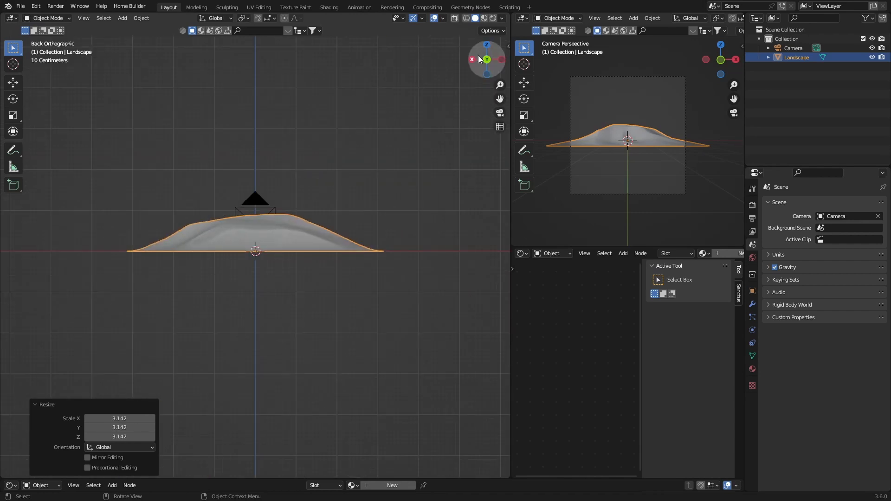
left_click(487, 47)
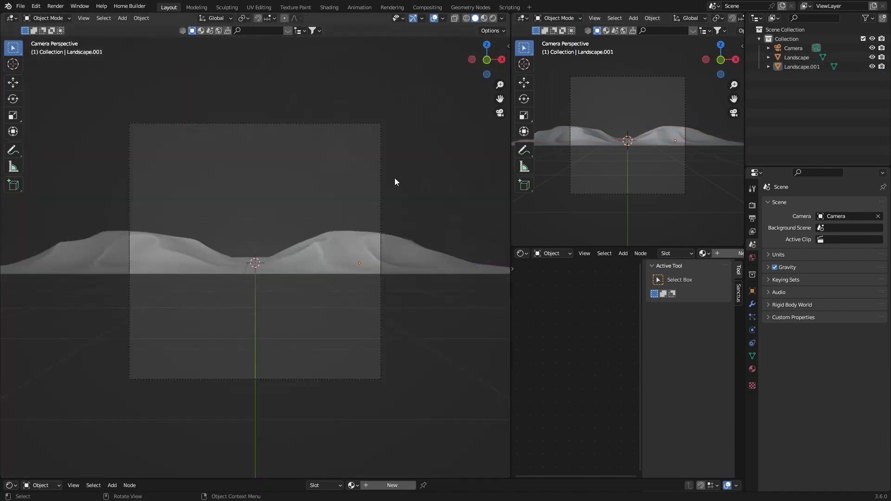
Select the camera and raise its Lens Shift Y to about 0.13
left_click(793, 48)
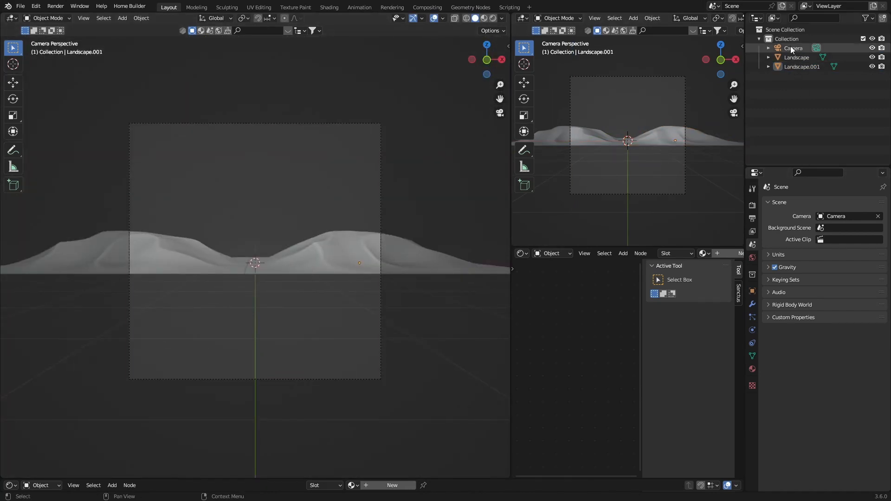
left_click(793, 47)
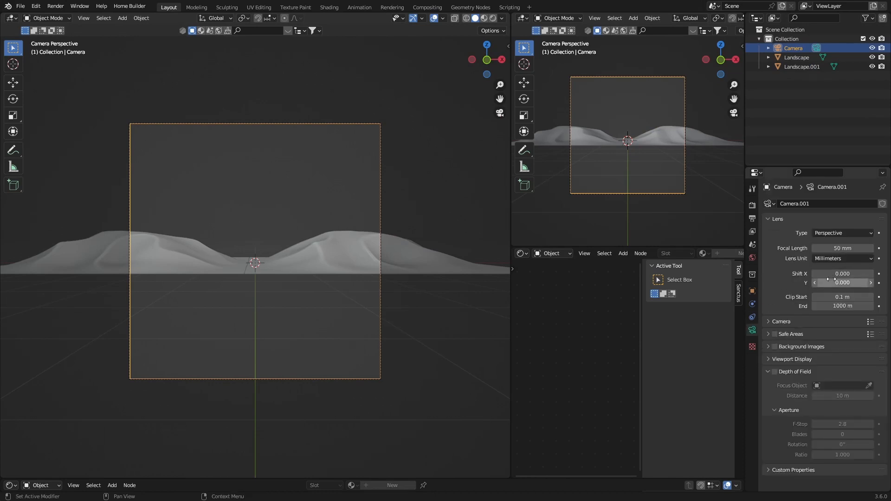
left_click_drag(846, 282, 859, 282)
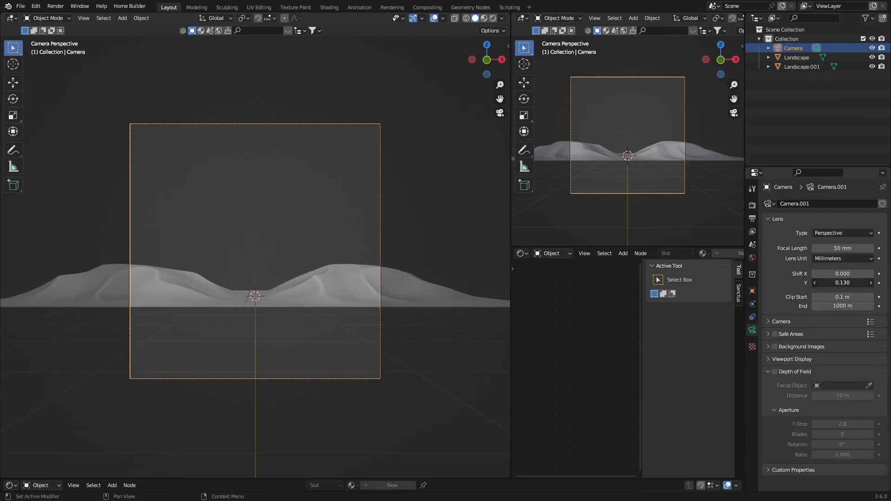
left_click_drag(843, 249, 864, 248)
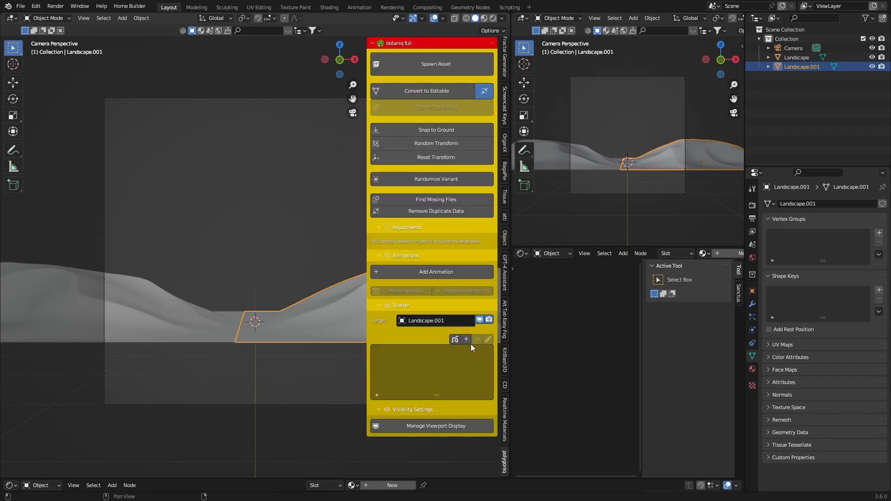
Add a botaniq scatter system of grass with orange flowers to the landscape
left_click(456, 339)
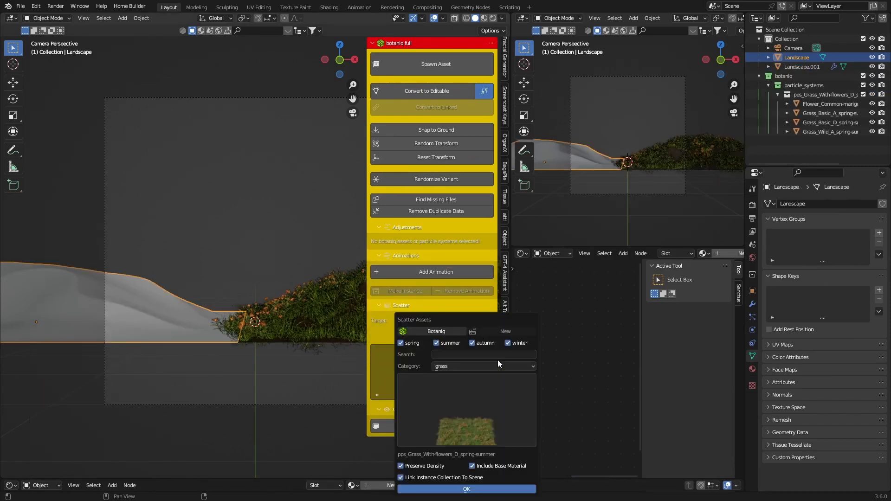
left_click(467, 489)
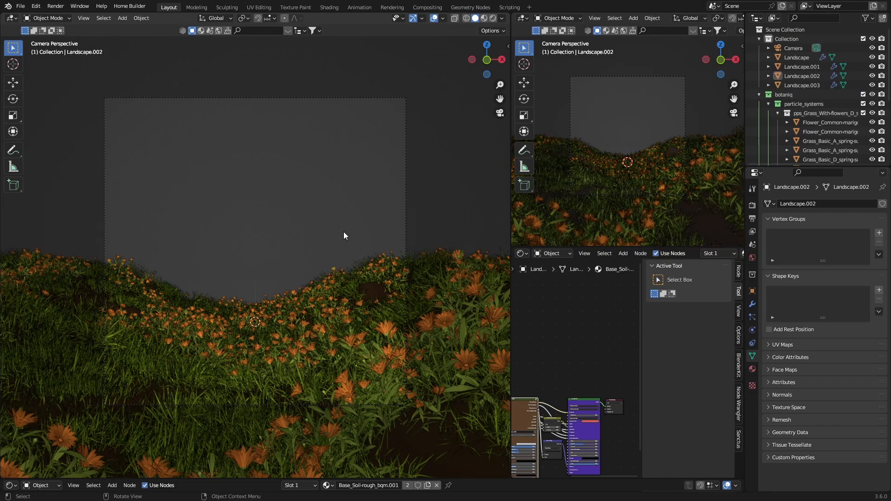
Give the camera a 19 mm focal length with lens shifts X 0.010 and Y 0.030
left_click(793, 48)
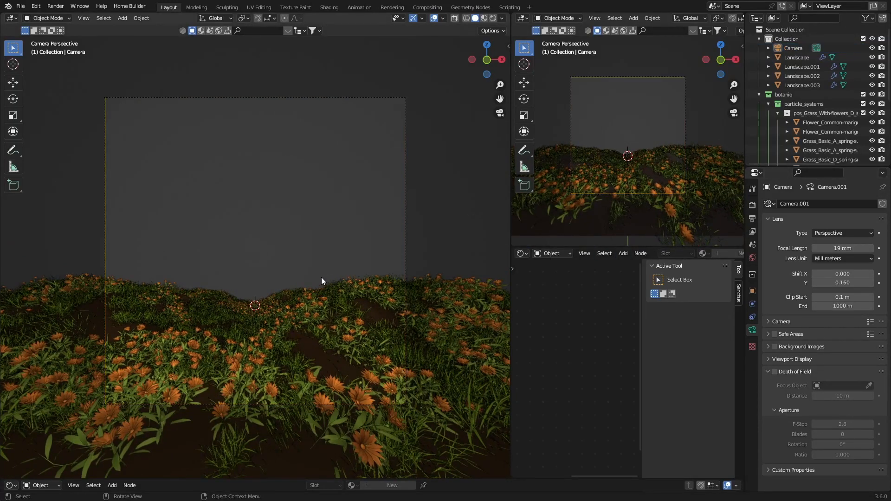
left_click(793, 47)
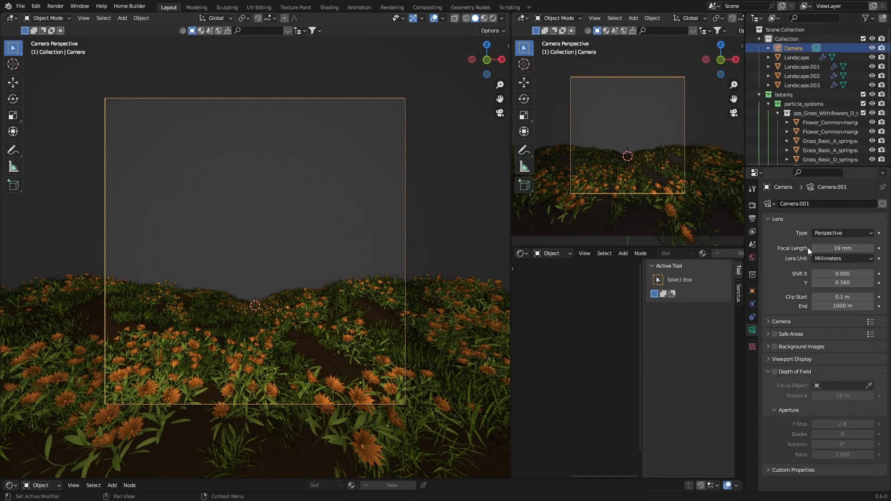
left_click_drag(843, 274, 861, 273)
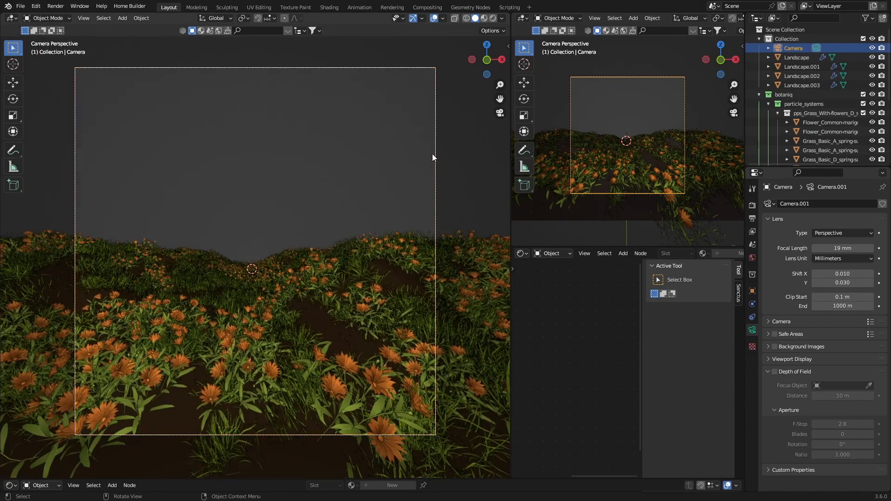
mouse_move(75, 206)
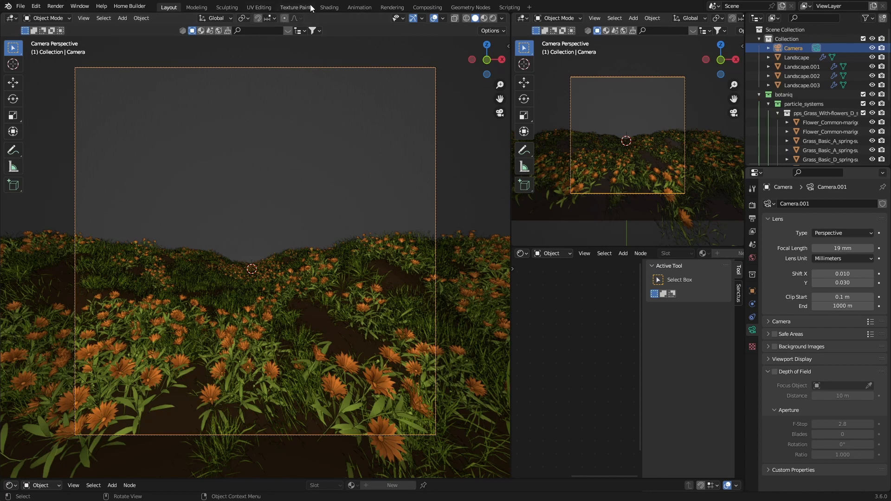
mouse_move(182, 286)
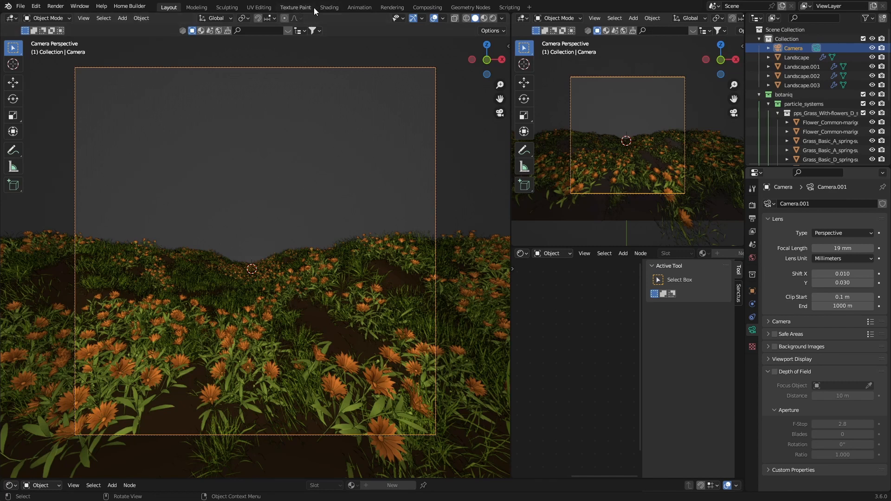
In the Shading workspace's world nodes, add an Environment Texture for the sky
left_click(329, 7)
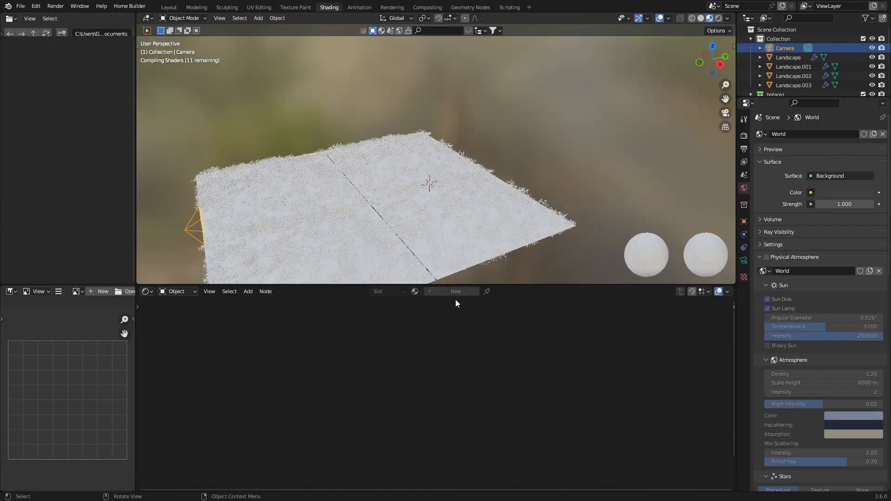
left_click(176, 292)
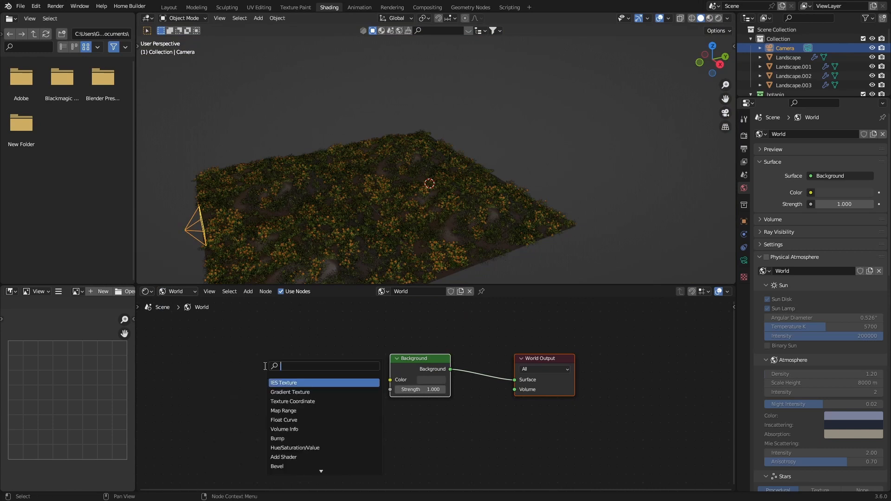
type("e")
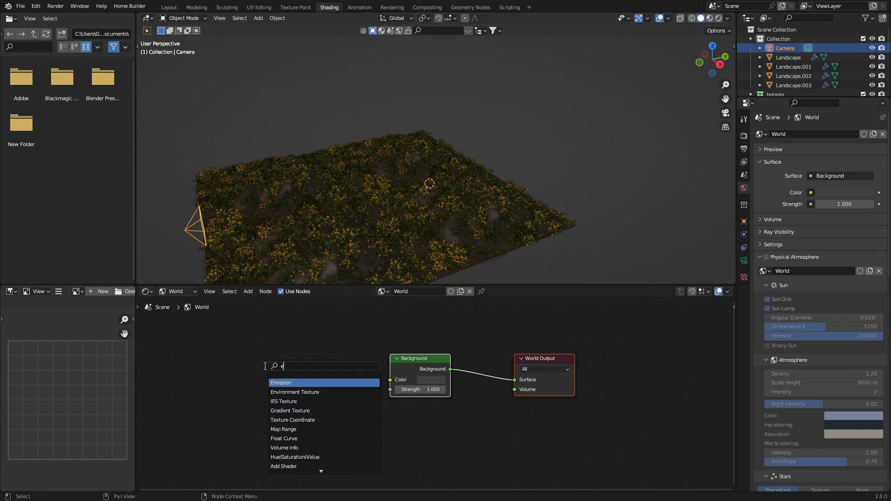
left_click(294, 393)
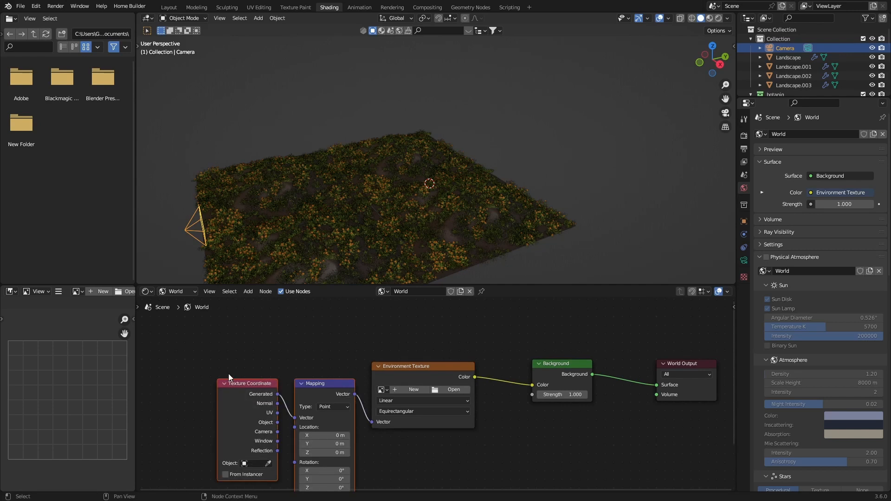
mouse_move(403, 384)
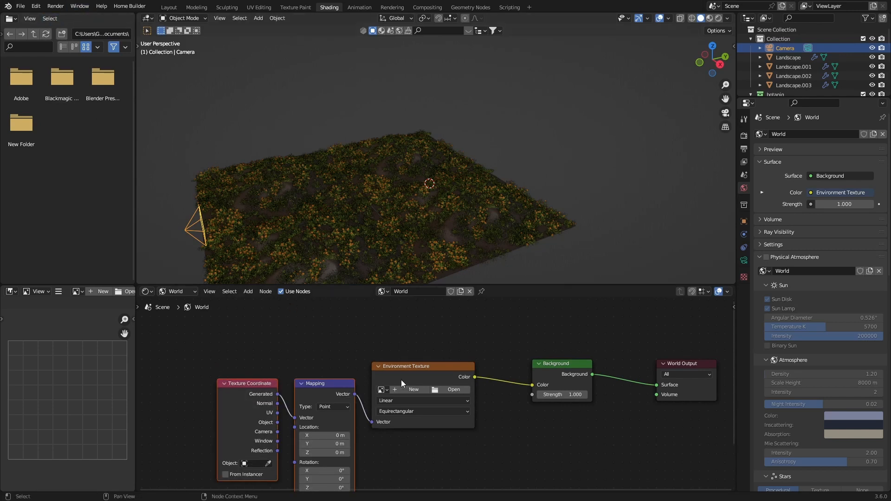
mouse_move(119, 136)
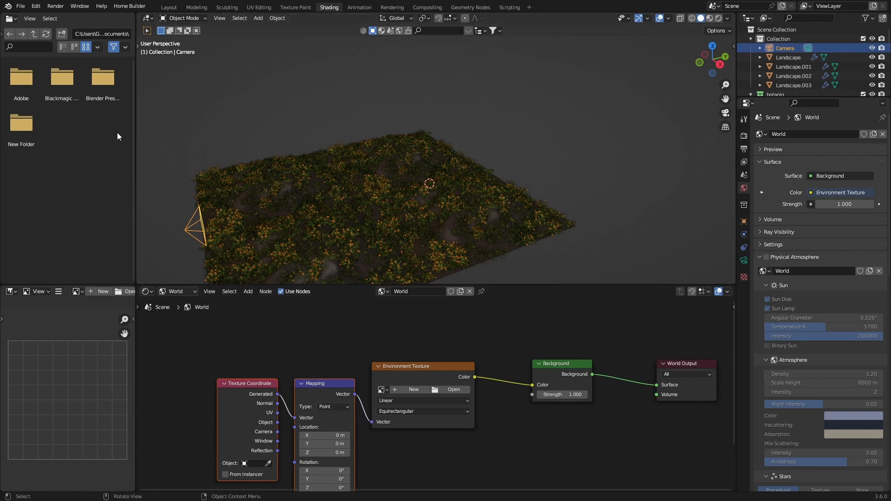
left_click(46, 5)
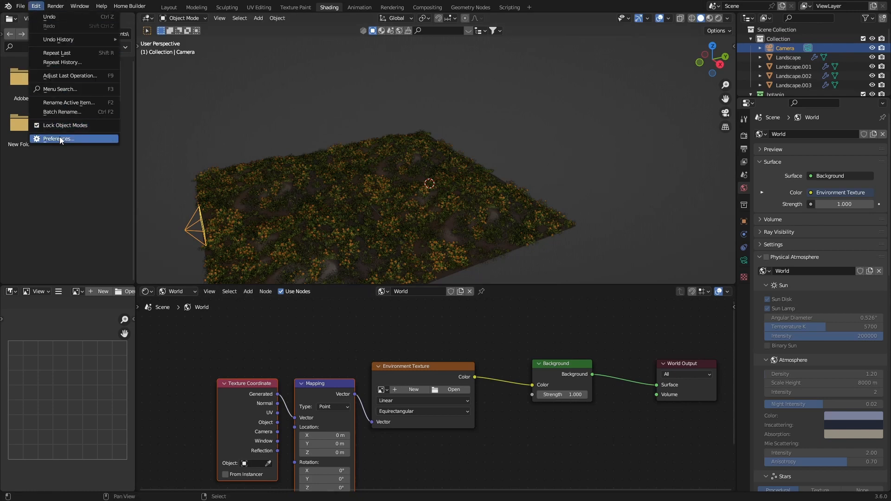
left_click(59, 138)
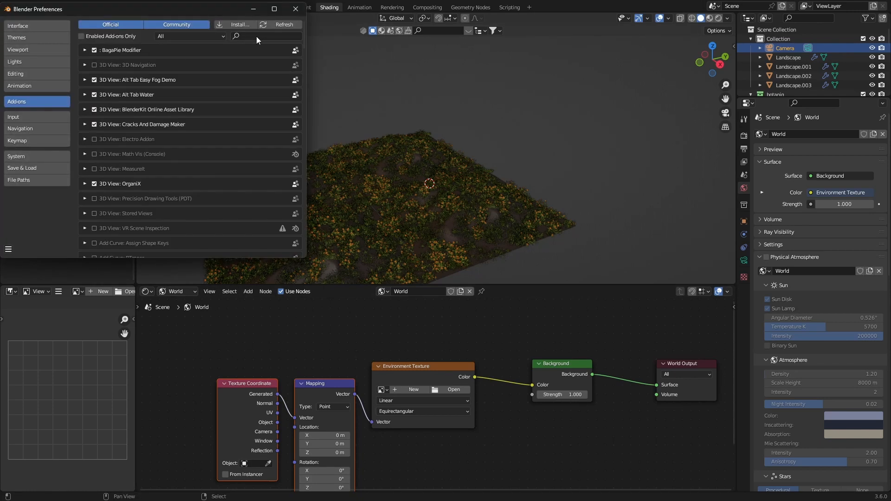
type("node")
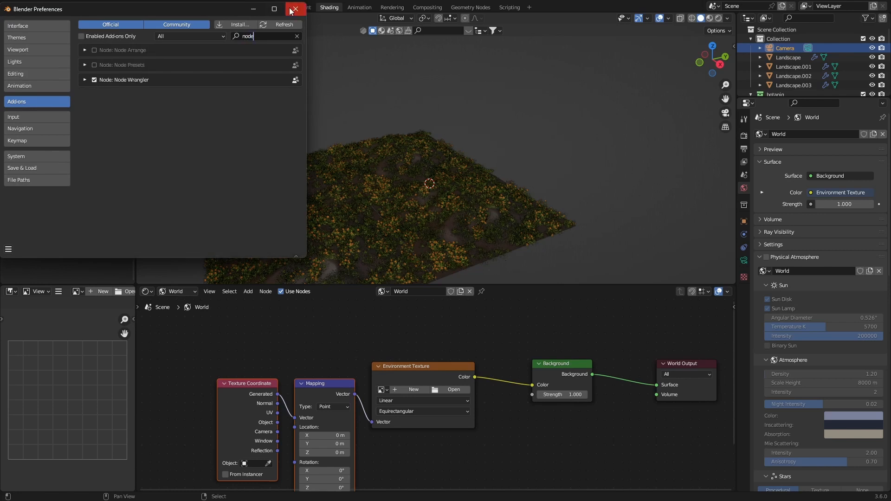
left_click(295, 8)
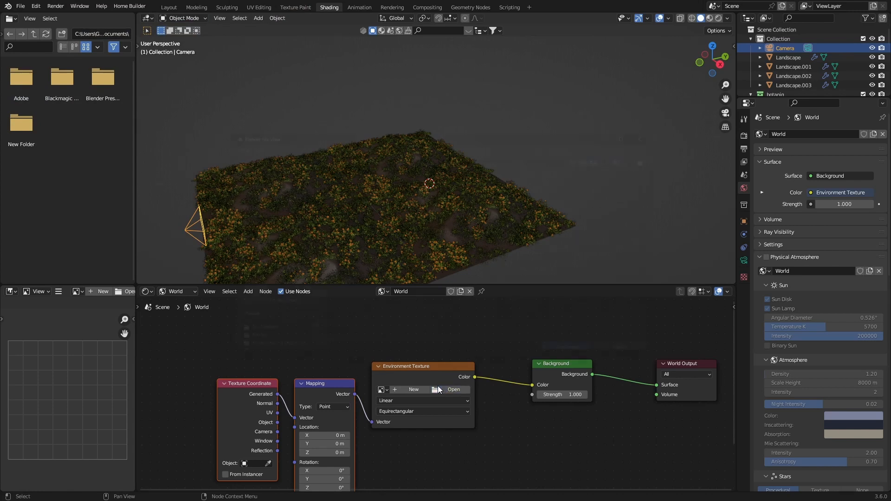
Load the Above Cloud medium cloud HDRI and preview in Rendered shading
left_click(454, 390)
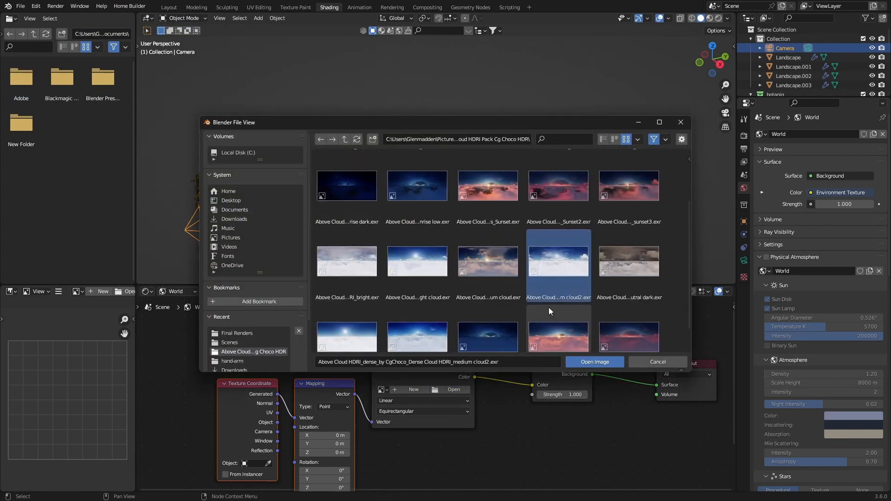
left_click(595, 362)
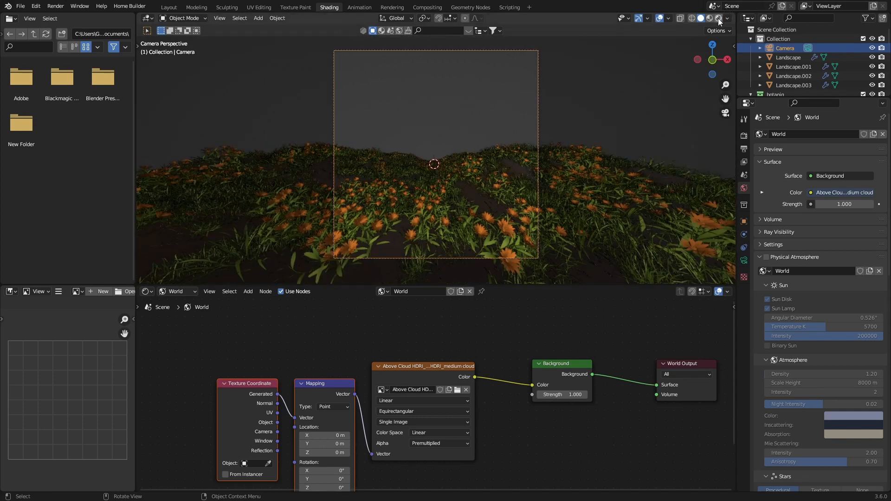
left_click(712, 18)
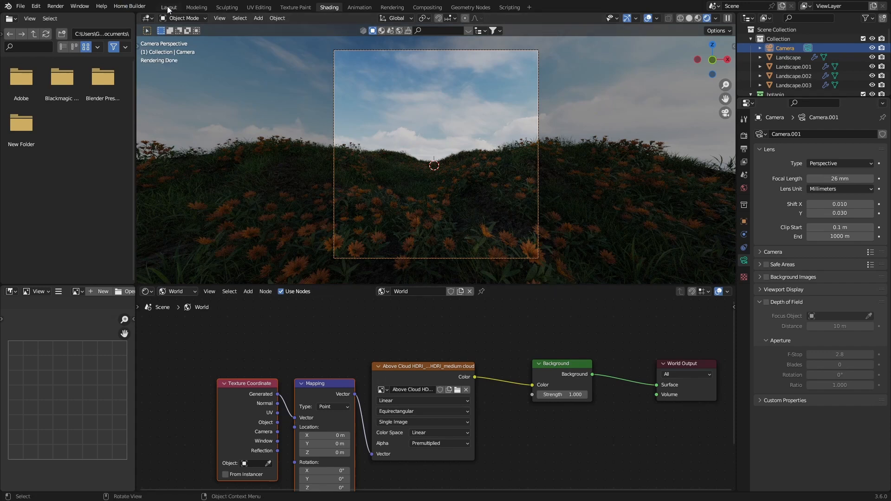
In Layout, experiment with the Sun lamp's strength (2.0) and give it a warm tint
left_click(167, 6)
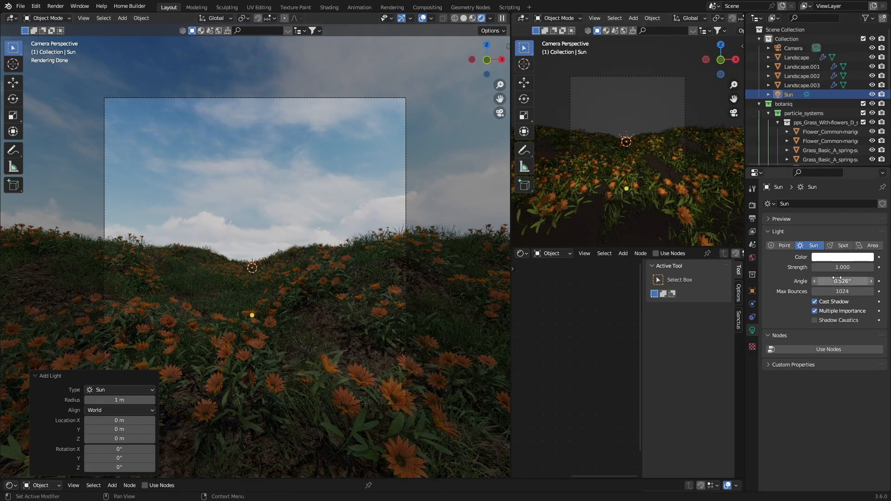
left_click(842, 268)
type("5")
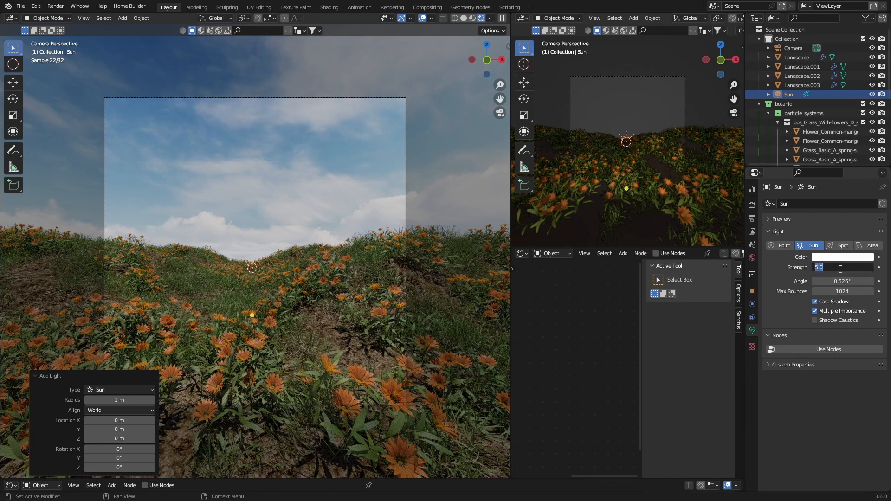
type("2.000")
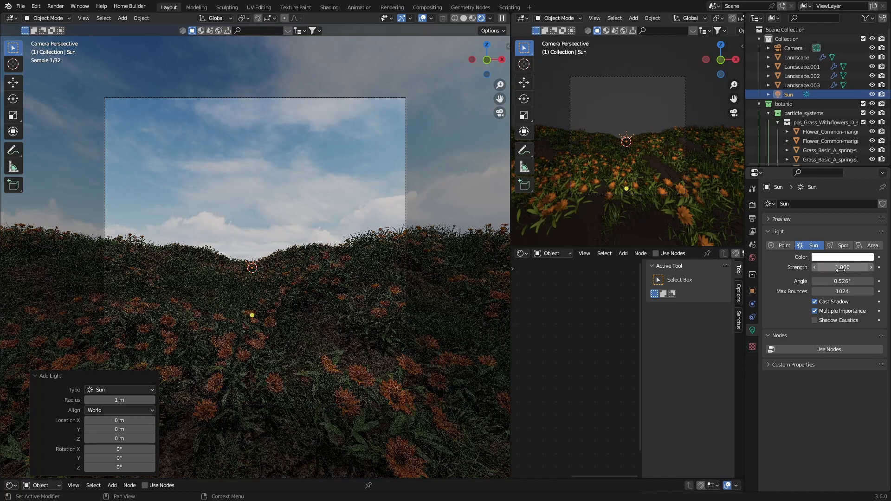
left_click(842, 257)
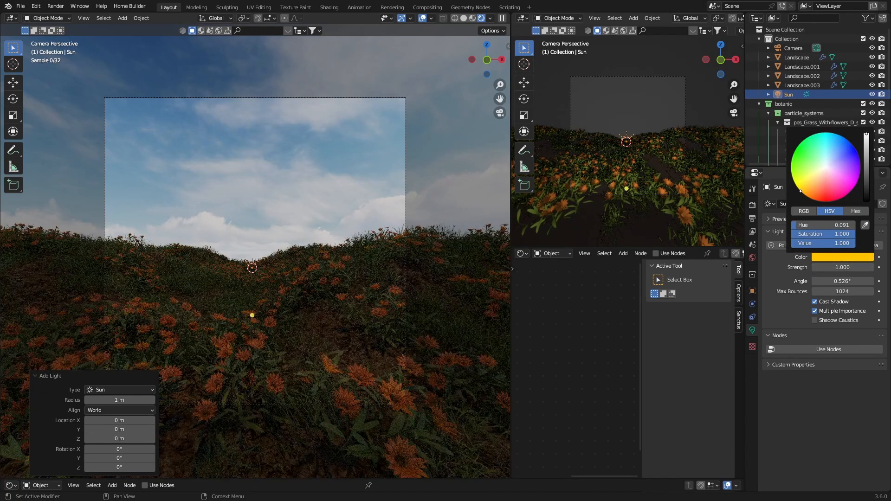
left_click(828, 170)
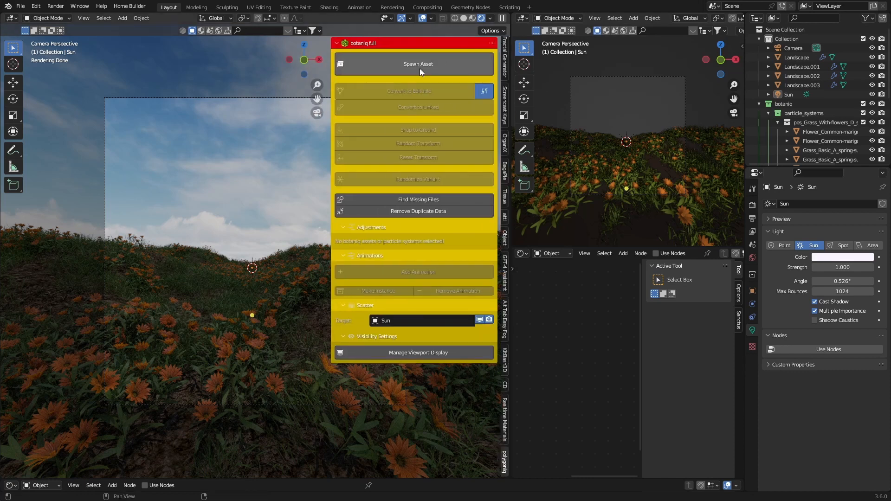
Open botaniq Spawn Asset and browse the coniferous, deciduous and flower categories
left_click(418, 64)
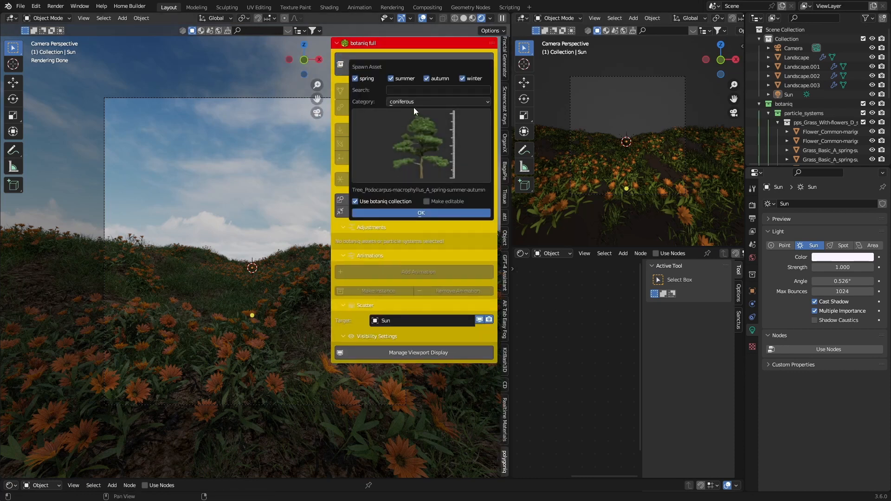
left_click(438, 102)
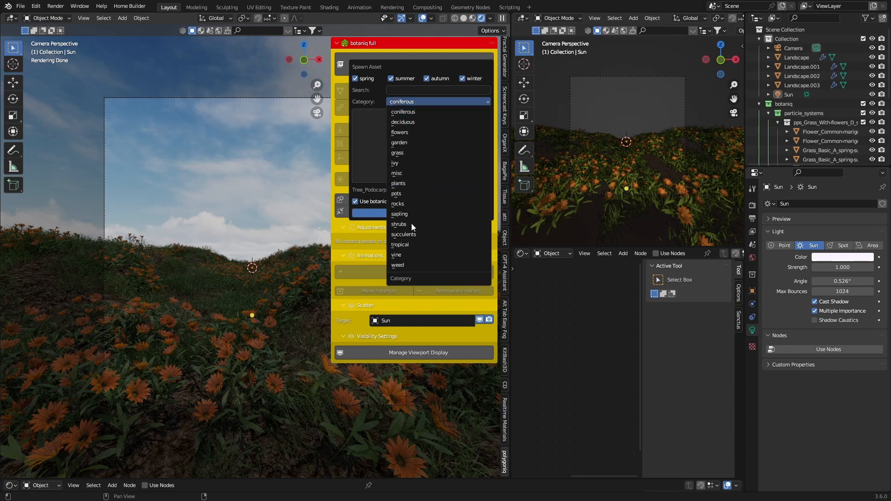
left_click(403, 111)
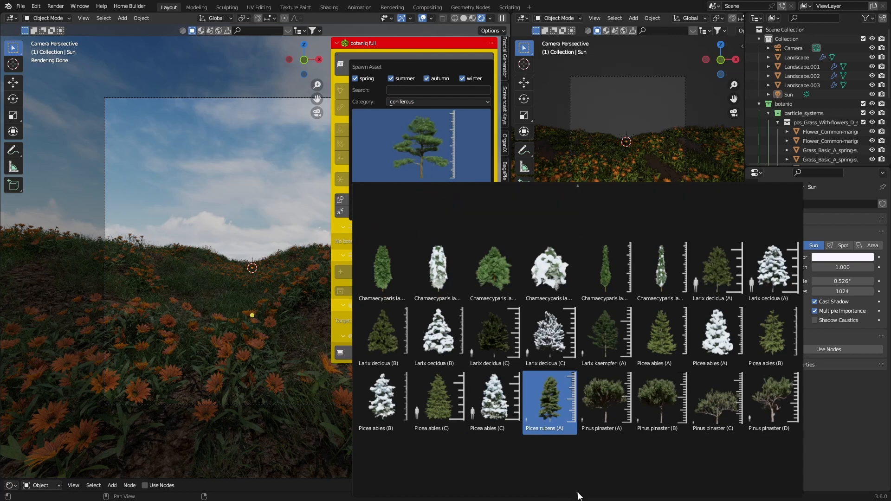
scroll("down", 3)
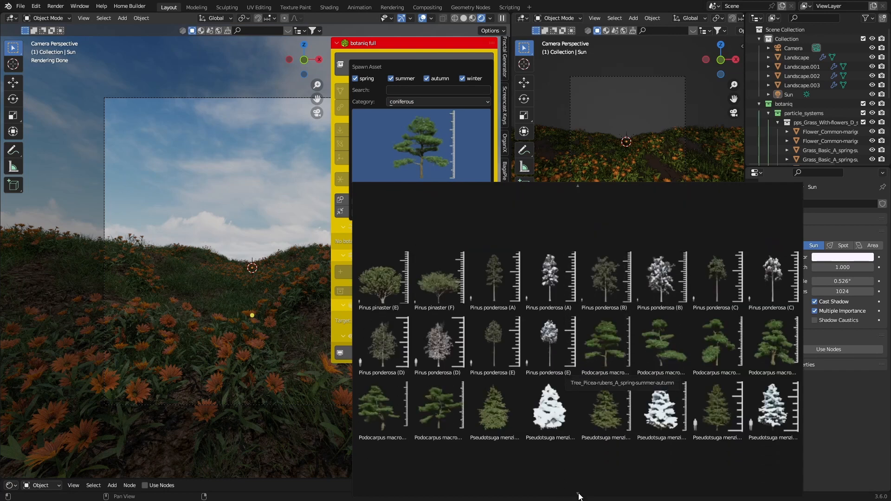
left_click(439, 102)
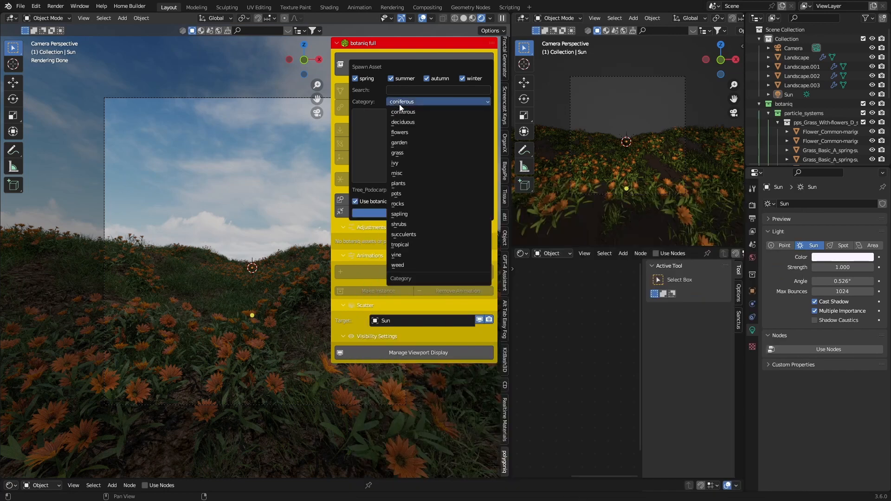
left_click(403, 122)
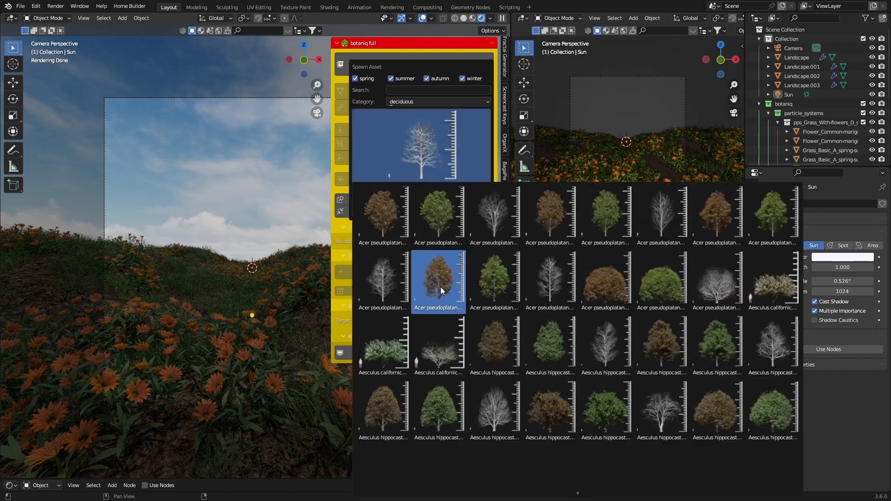
left_click(605, 217)
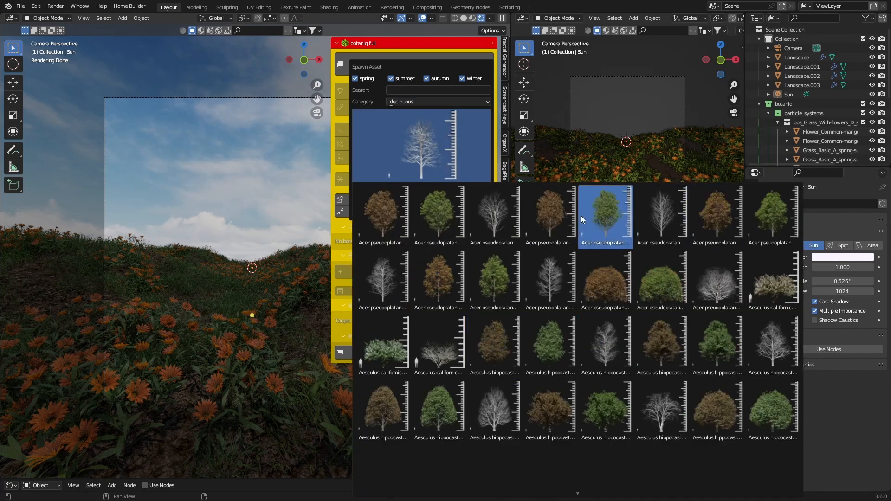
left_click(439, 101)
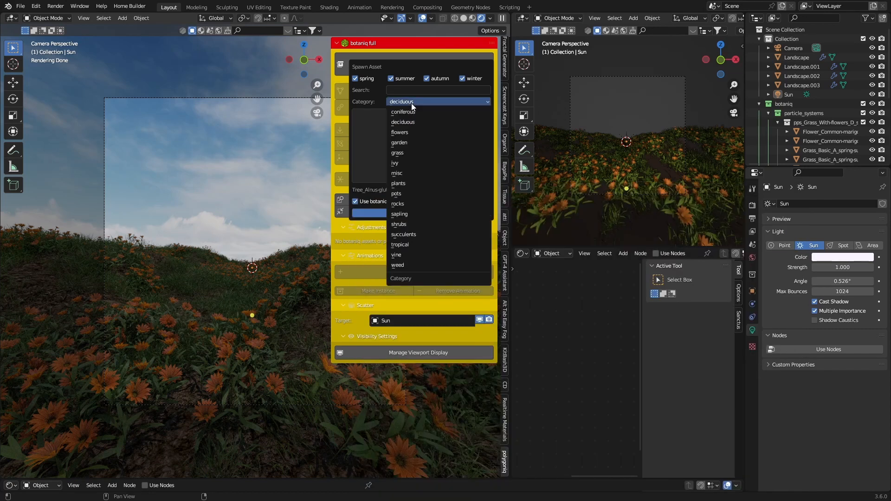
left_click(403, 133)
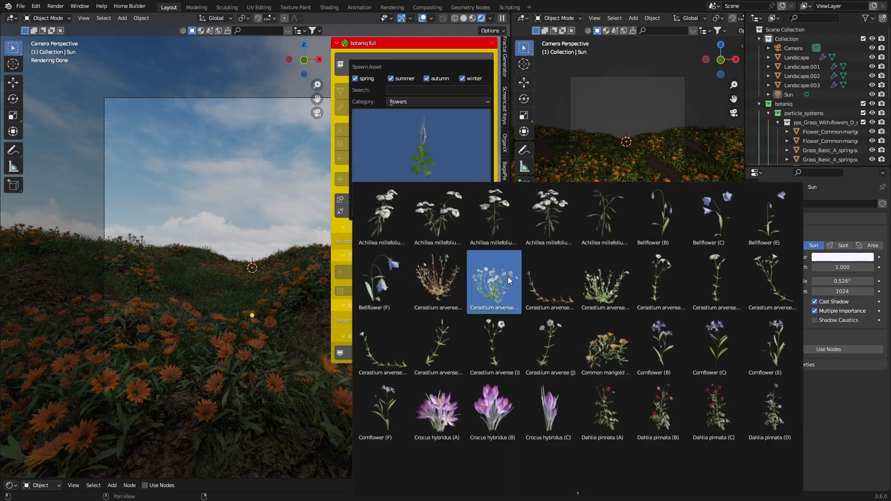
scroll("down", 3)
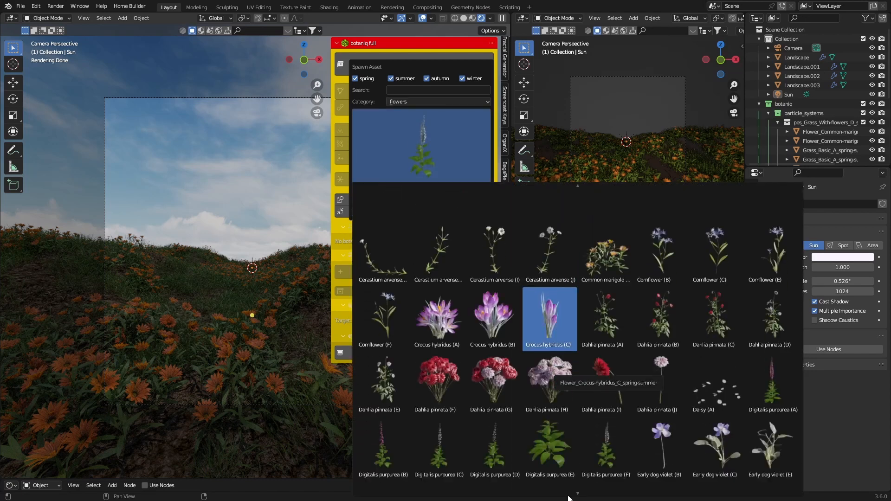
scroll("down", 3)
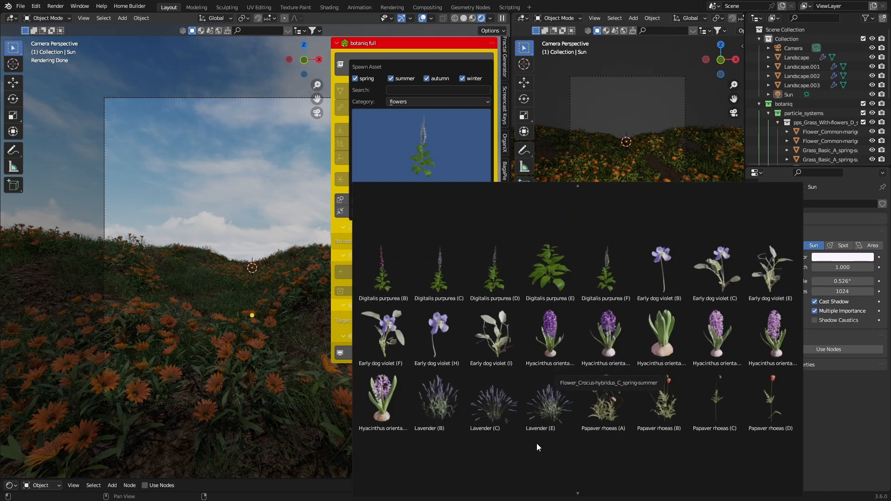
Choose the coniferous Podocarpus macrophyllus D tree as the asset to spawn
left_click(438, 101)
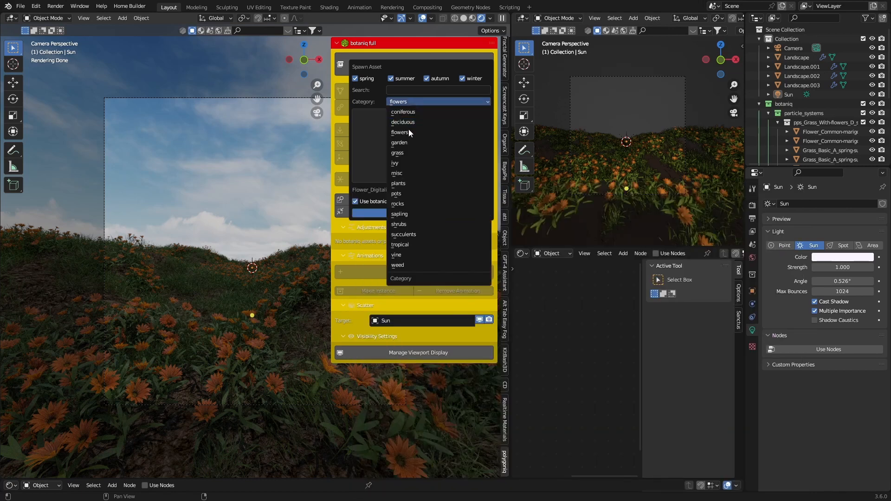
left_click(403, 112)
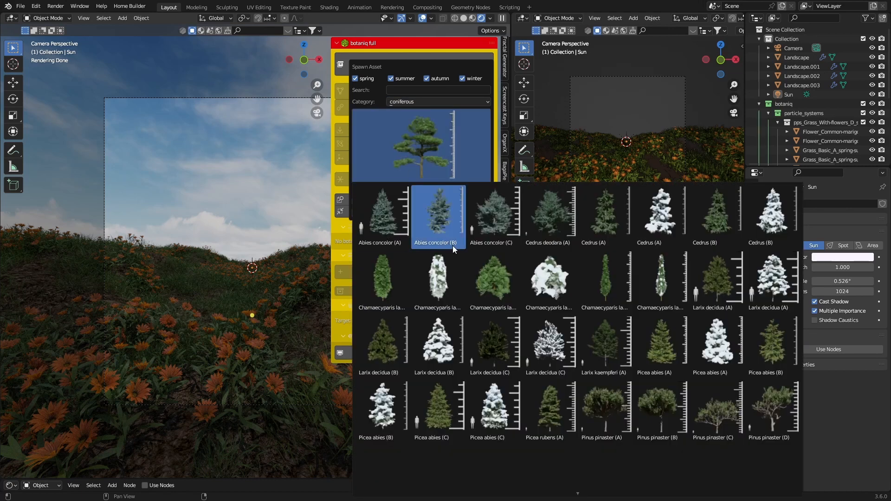
left_click(494, 281)
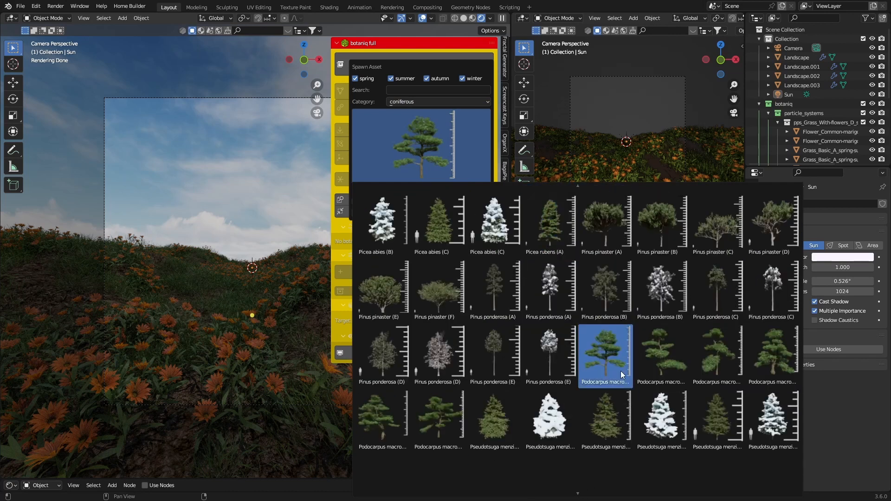
left_click(439, 420)
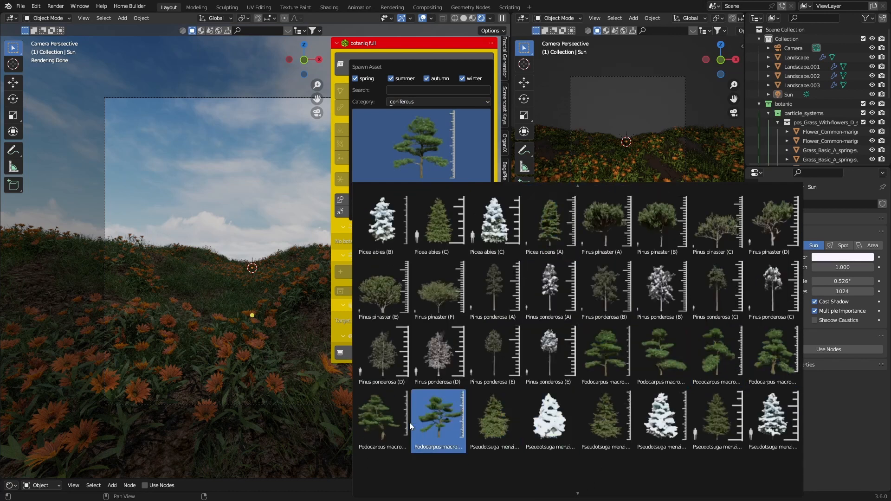
left_click(438, 418)
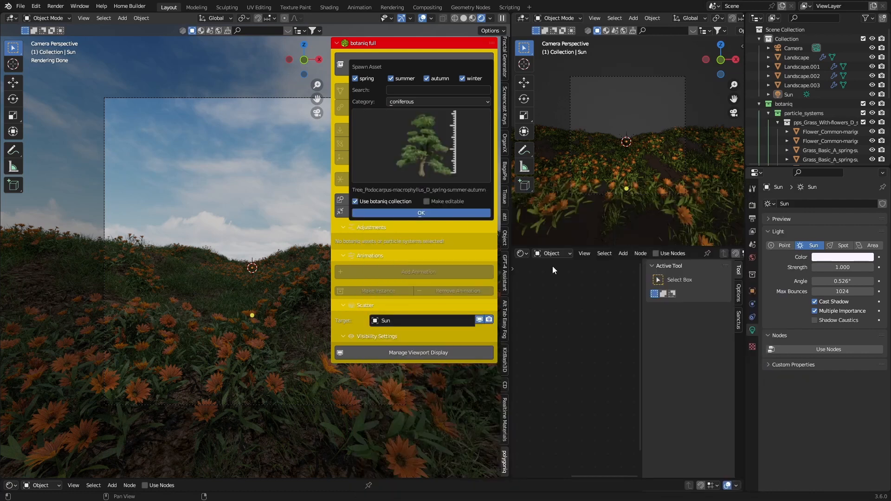
left_click(421, 213)
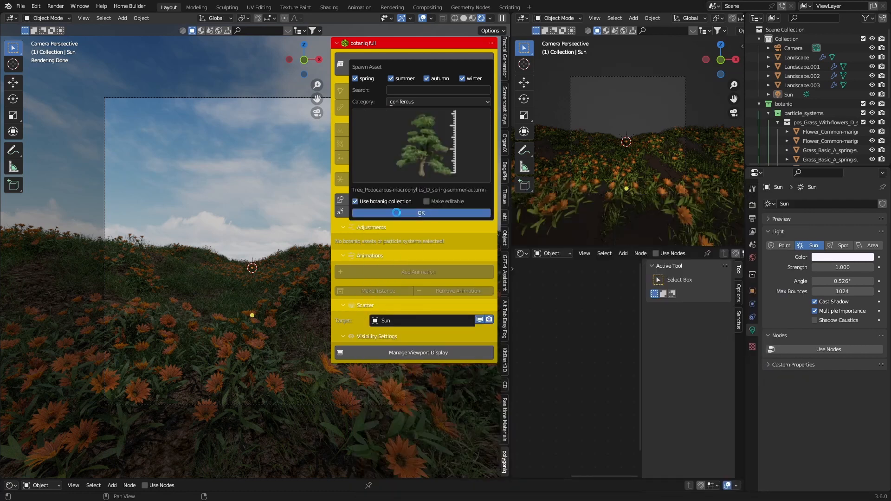
Confirm the spawn to place the Podocarpus macrophyllus D tree on the dune crest
left_click(421, 213)
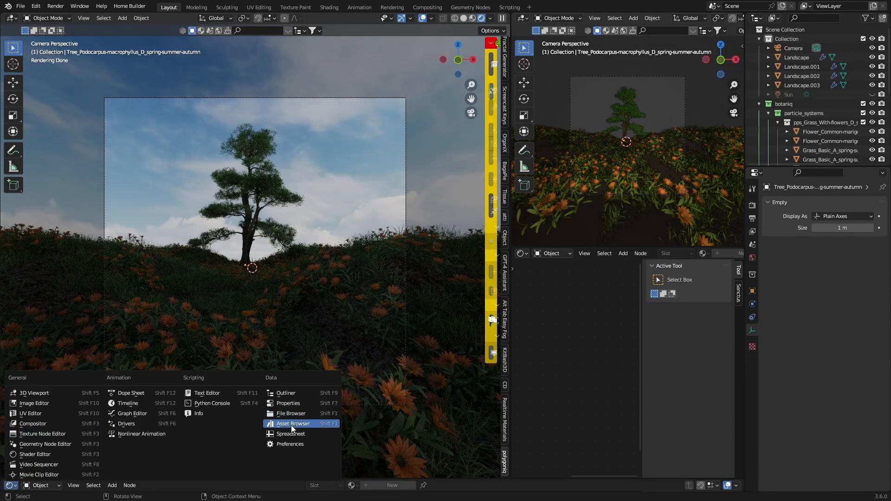
Apply the Poly Haven 'sunflowers' HDRI to the world via an Asset Browser search for 'sun'
left_click(294, 424)
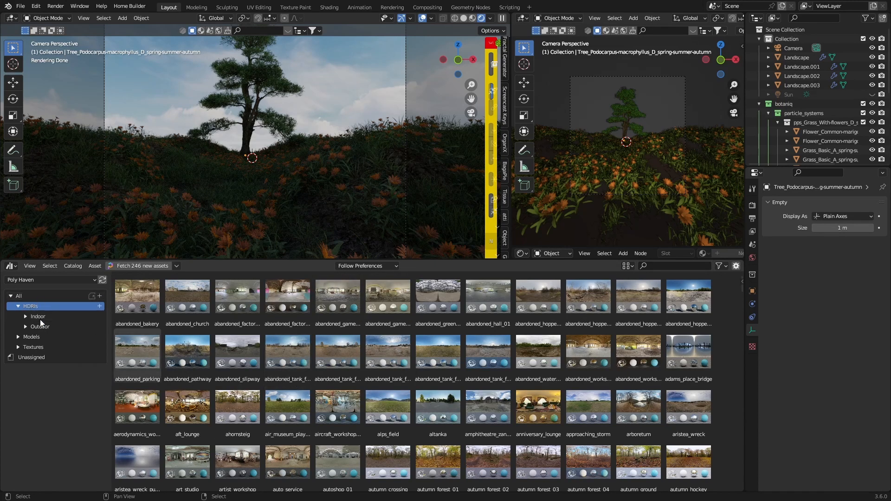
left_click(670, 266)
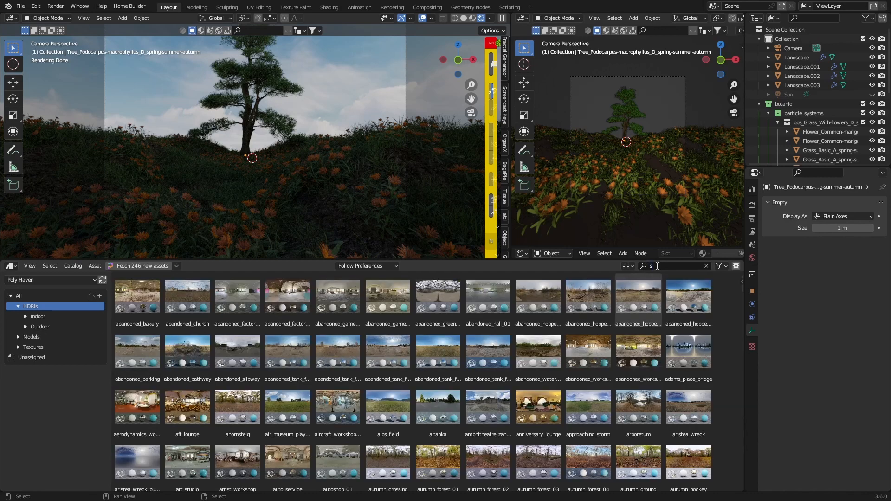
type("sunf")
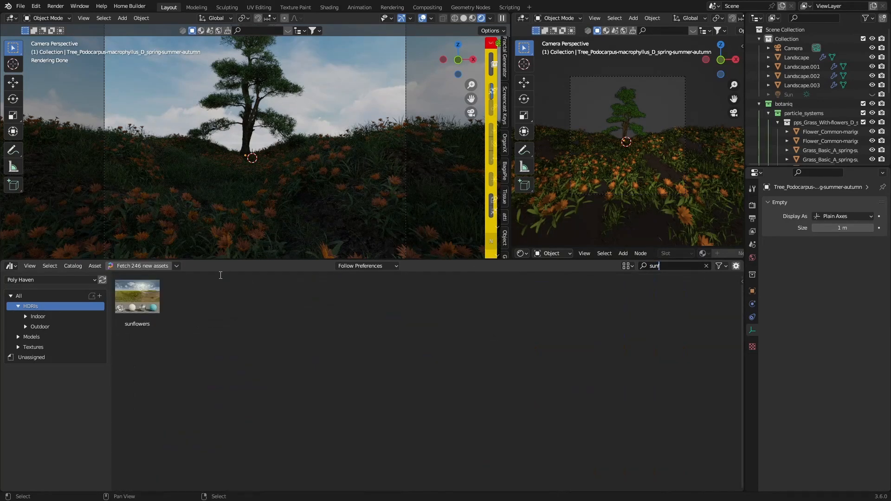
left_click(137, 296)
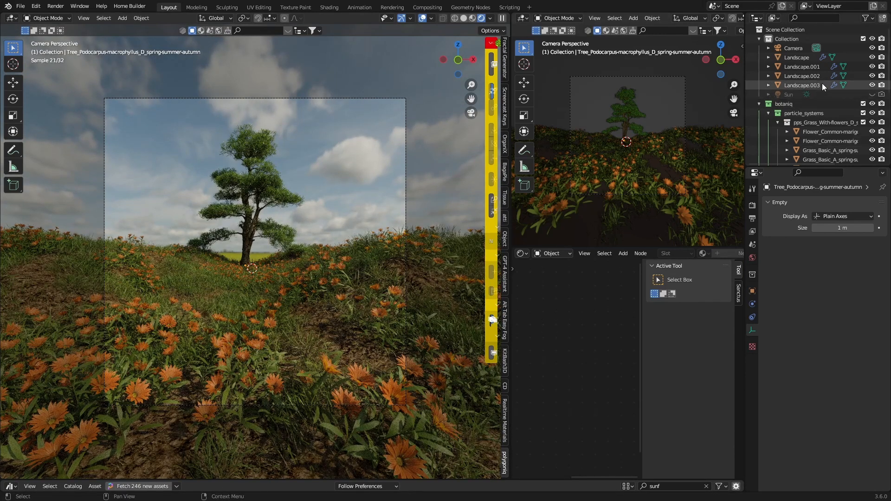
Duplicate the landscape tiles up to Landscape.009 around the tree, then return to camera view
left_click(784, 94)
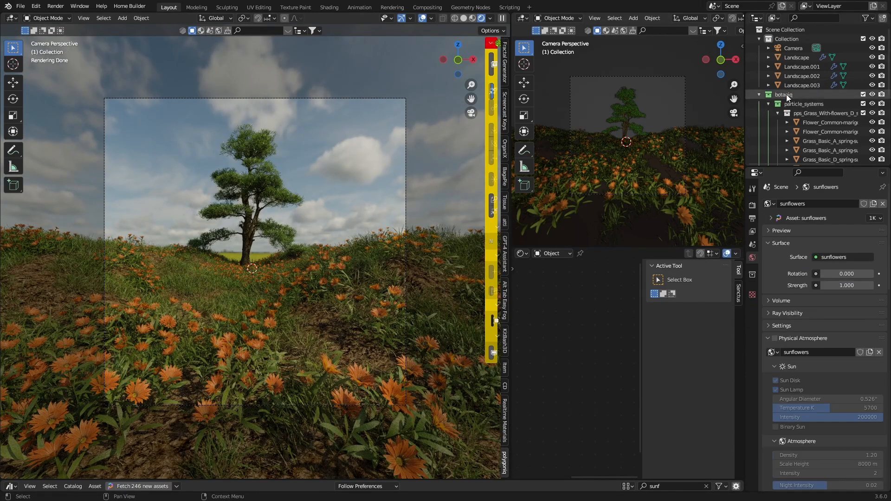
left_click(458, 47)
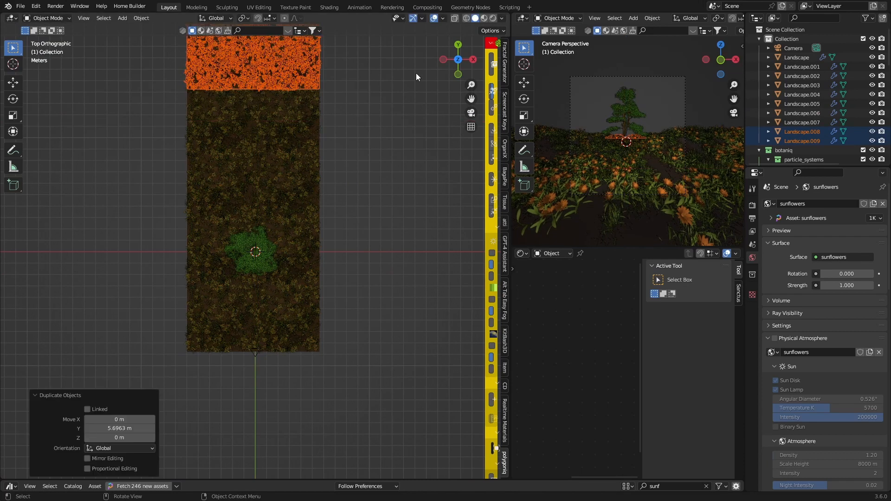
key("KP_3")
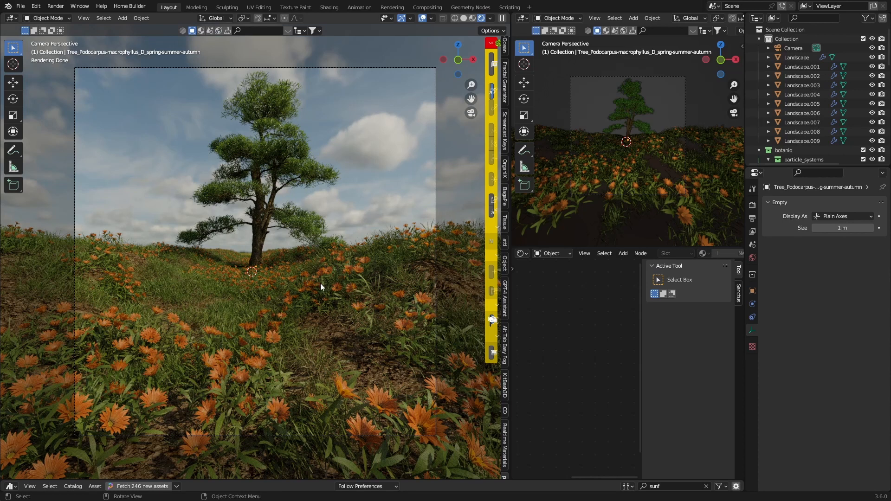
mouse_move(242, 207)
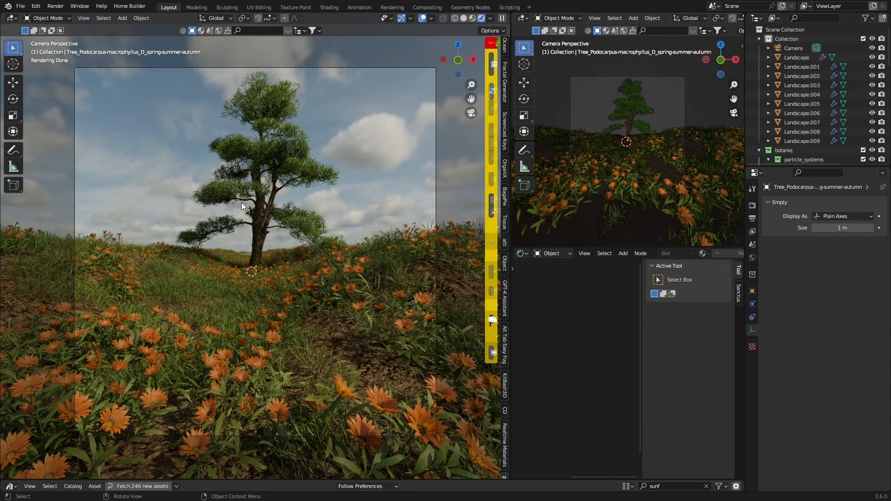
mouse_move(370, 126)
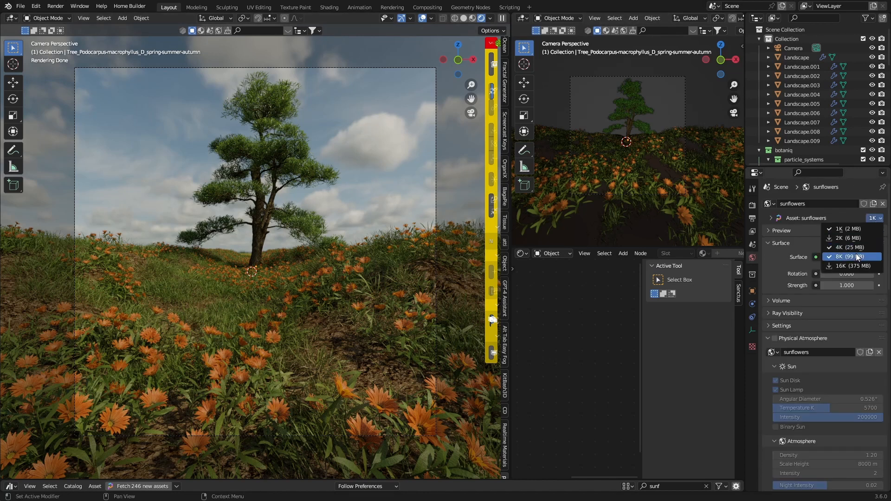
Switch the sunflowers sky asset resolution from 1K to 8K
left_click(846, 256)
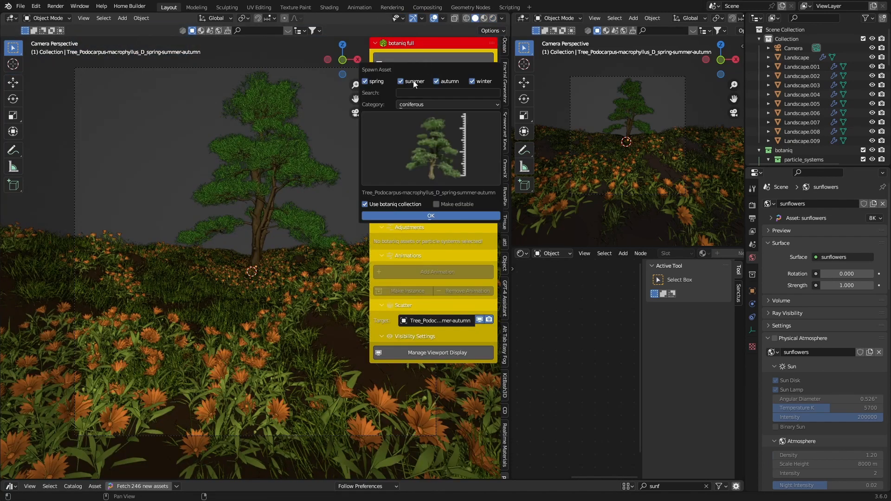
Spawn the Sandstone Photoscan (A) rock from the botaniq rocks category
left_click(448, 104)
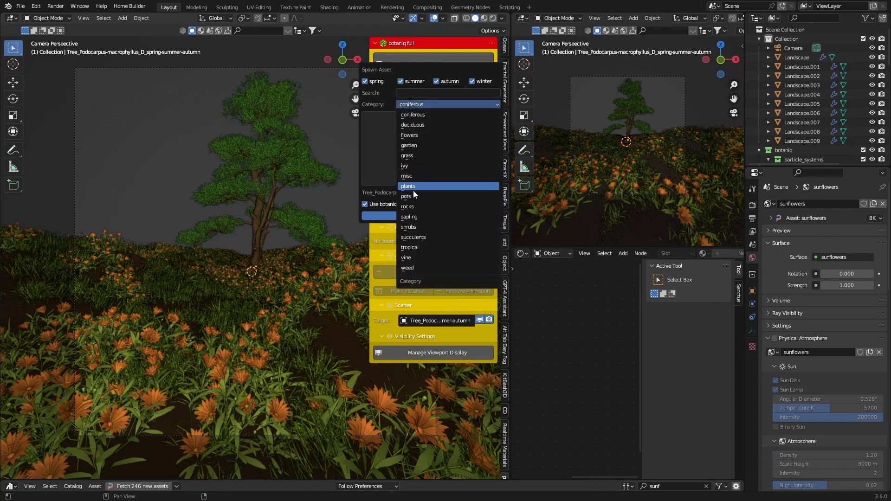
left_click(407, 207)
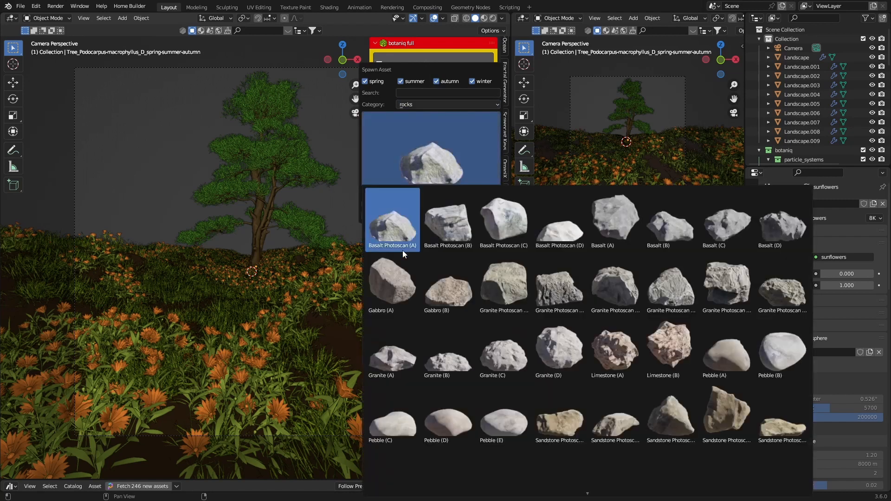
left_click(782, 226)
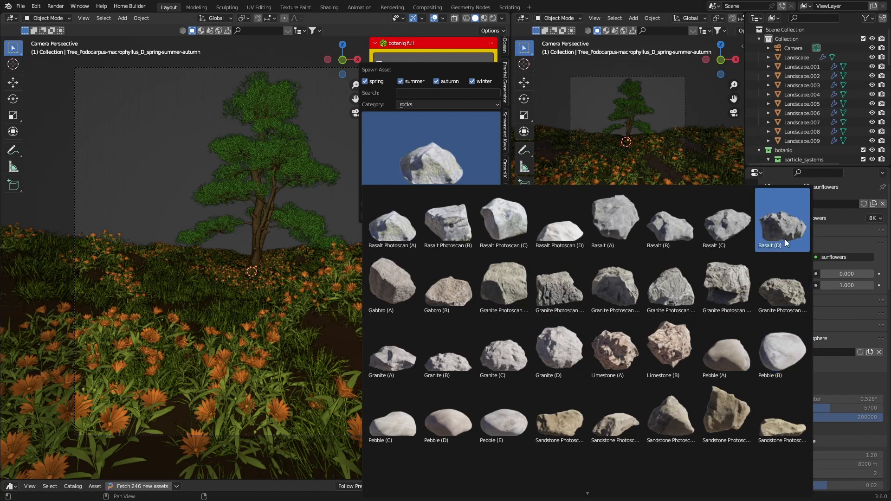
left_click(392, 424)
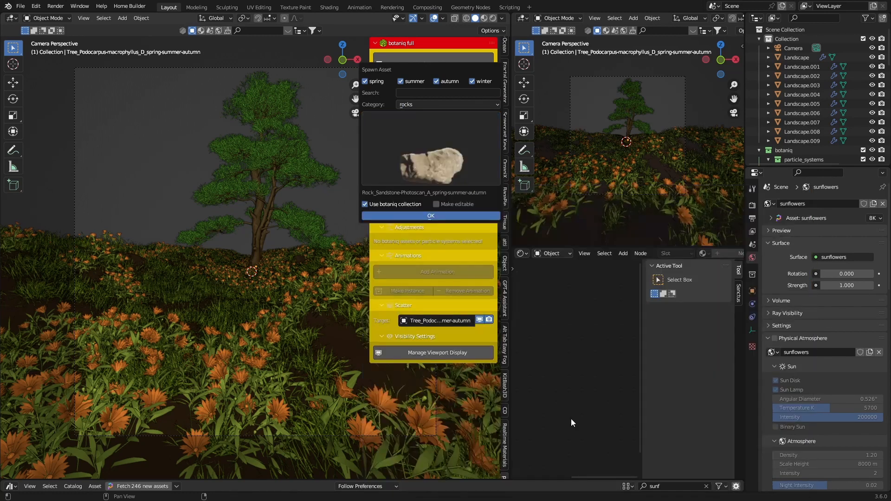
left_click(431, 216)
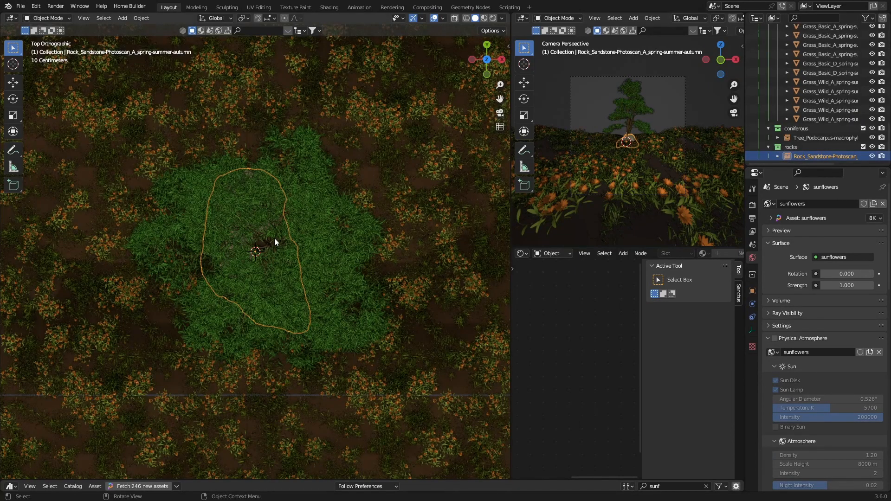
Place duplicated sandstone rocks, one in the left foreground, then show rendered shading
left_click_drag(274, 241, 230, 434)
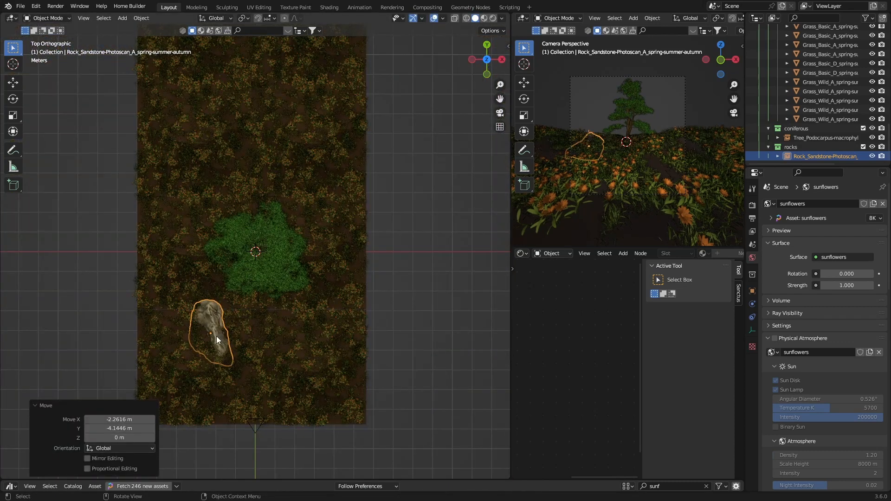
key("s")
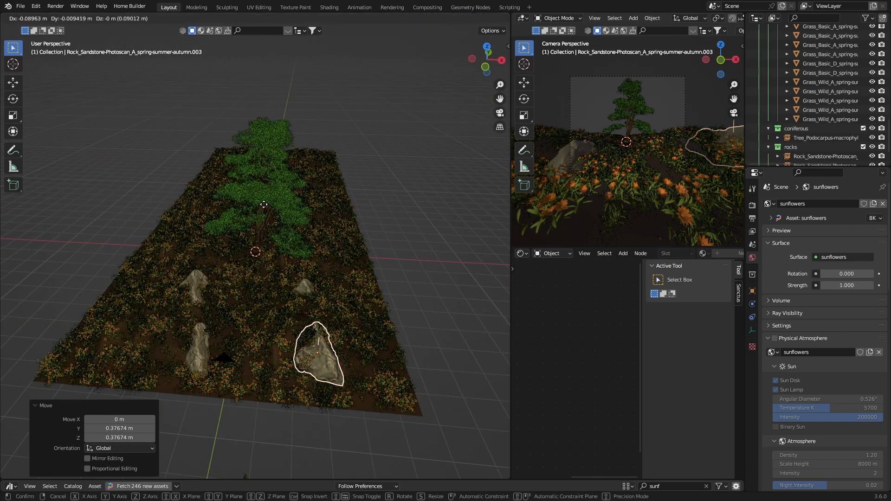
left_click_drag(316, 355, 276, 364)
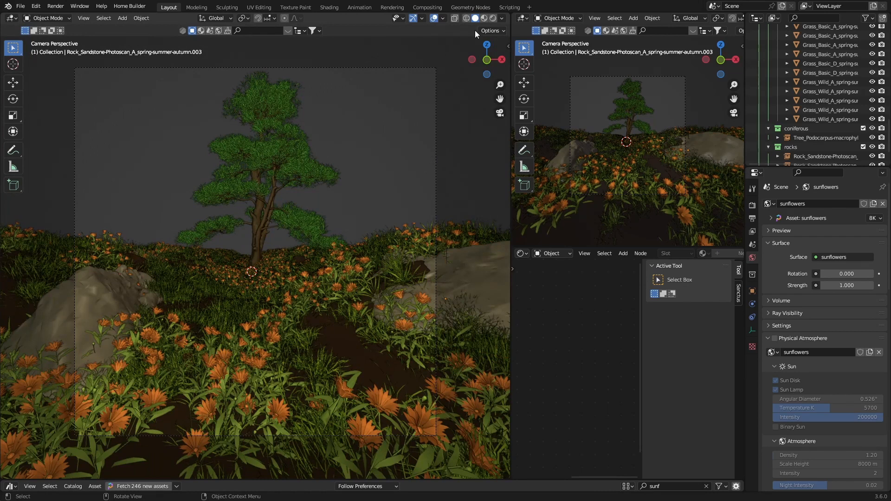
left_click(493, 18)
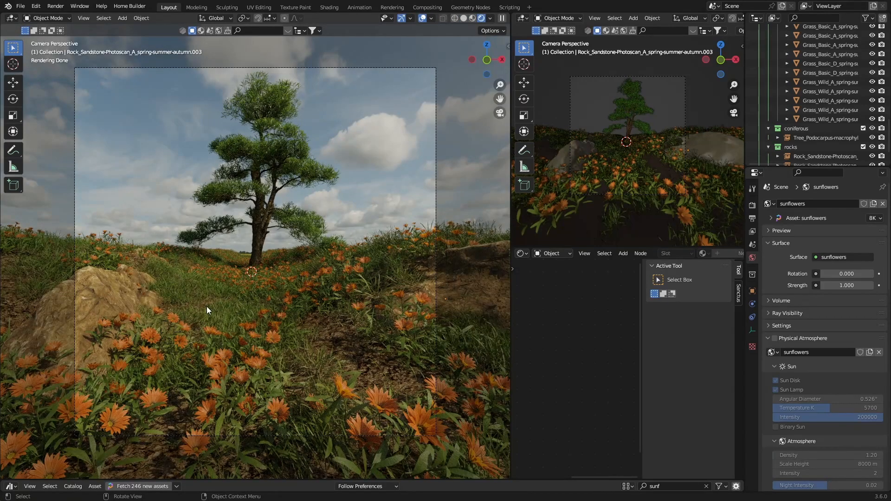
mouse_move(220, 300)
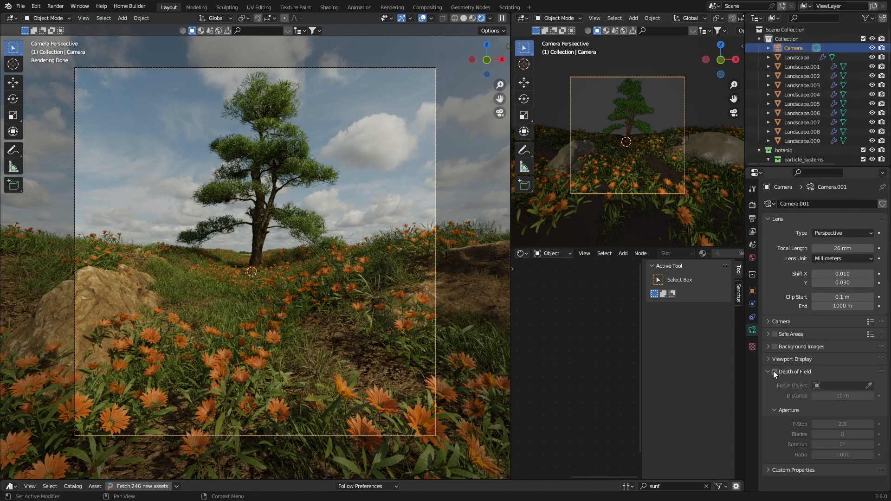
Enable the Depth of Field checkbox in the camera's Object Data properties
left_click(775, 372)
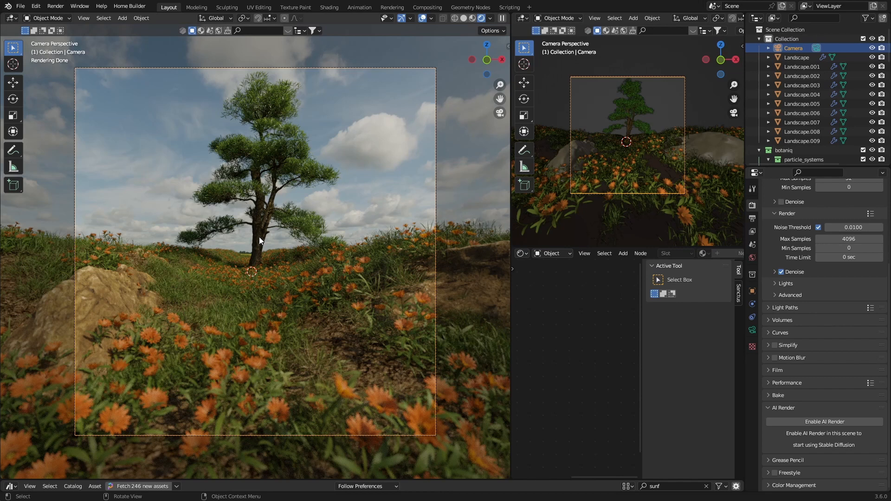
mouse_move(227, 237)
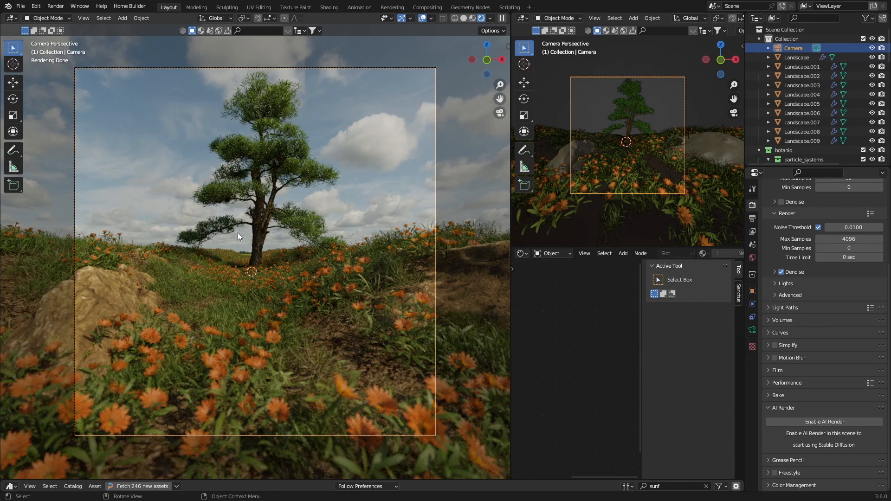
mouse_move(347, 290)
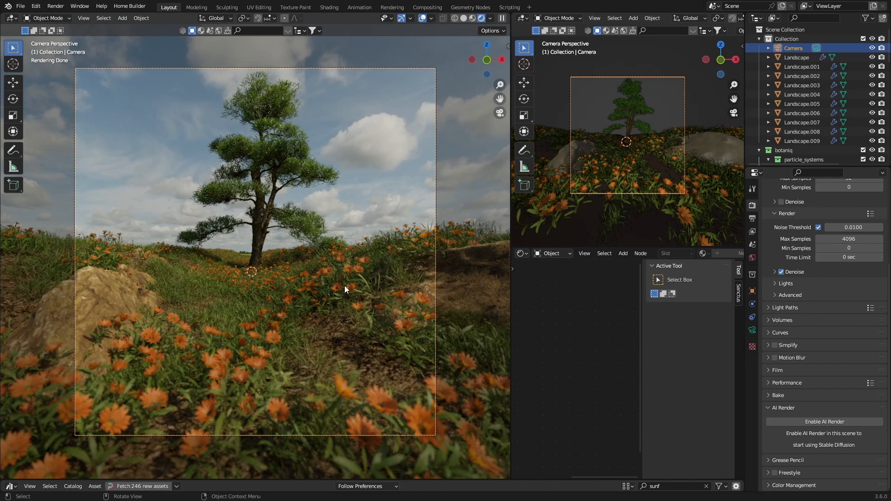
mouse_move(237, 310)
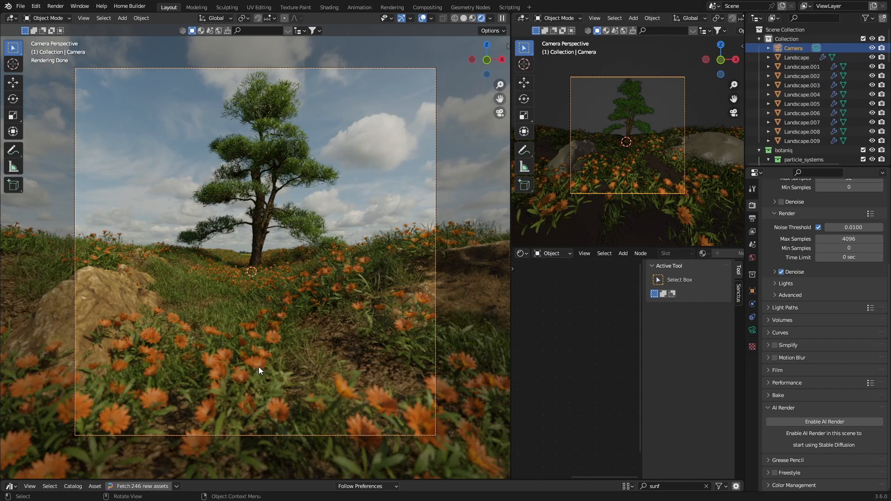
mouse_move(130, 37)
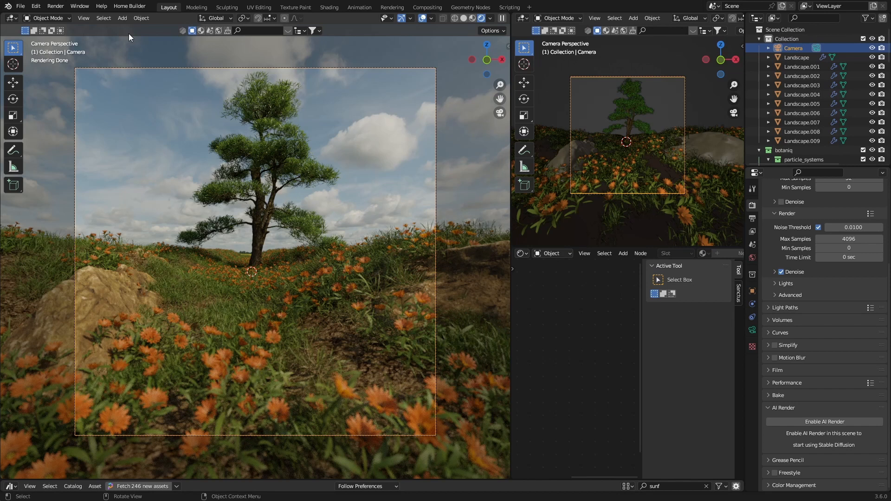
mouse_move(259, 221)
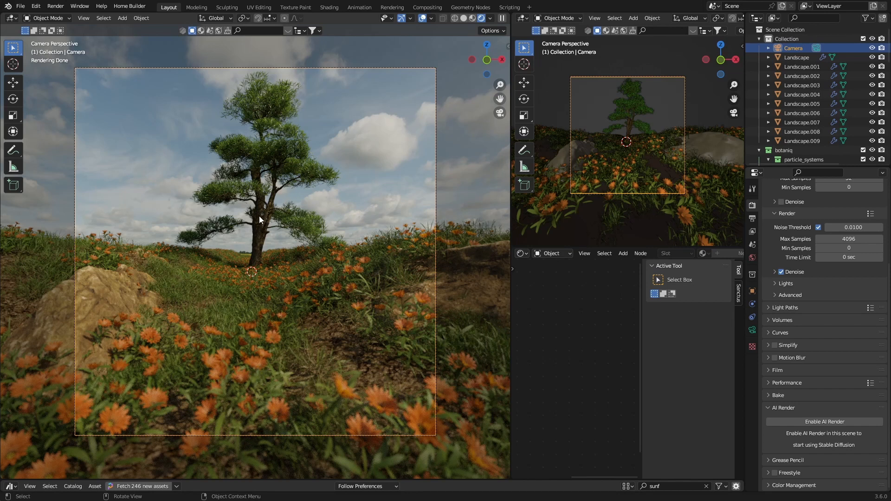